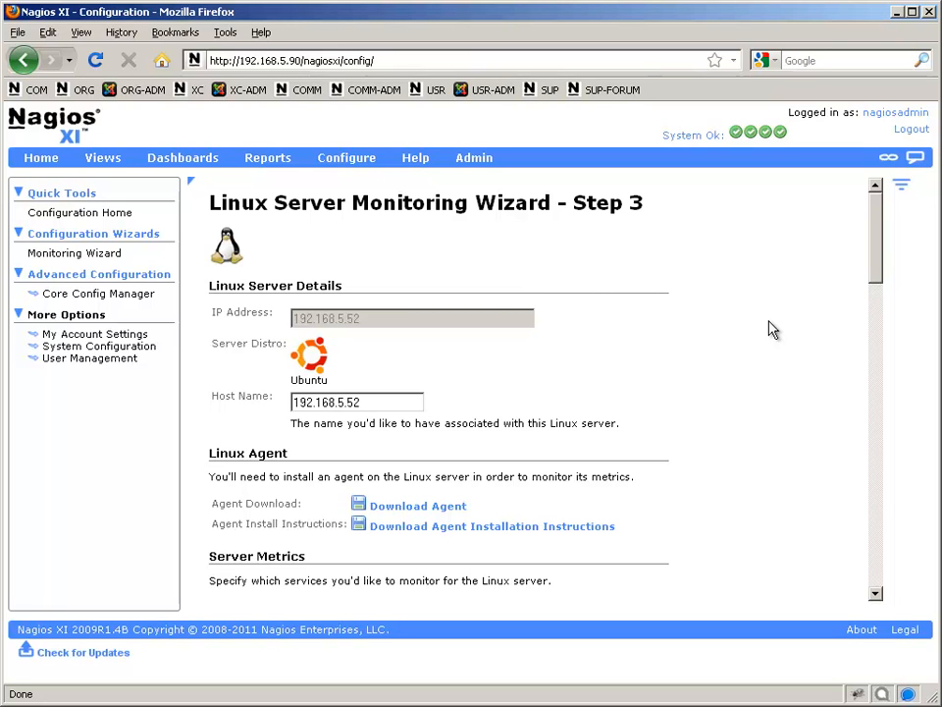
mouse_move(778, 324)
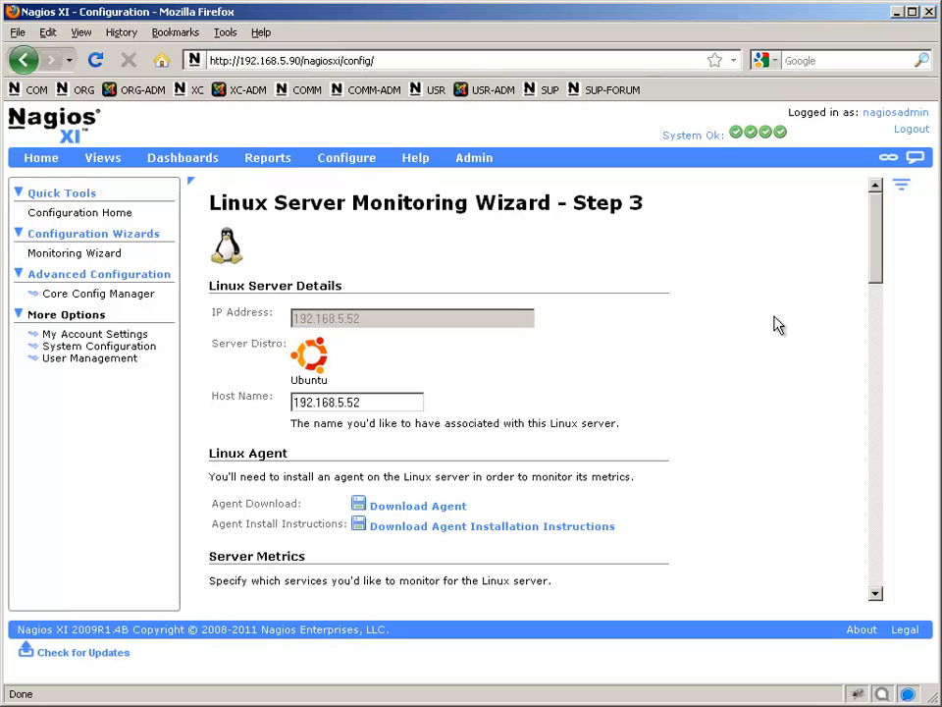
Step: Leave the wizard at Step 3 for 192.168.5.52 and return to the Nagios XI home page
left_click(473, 157)
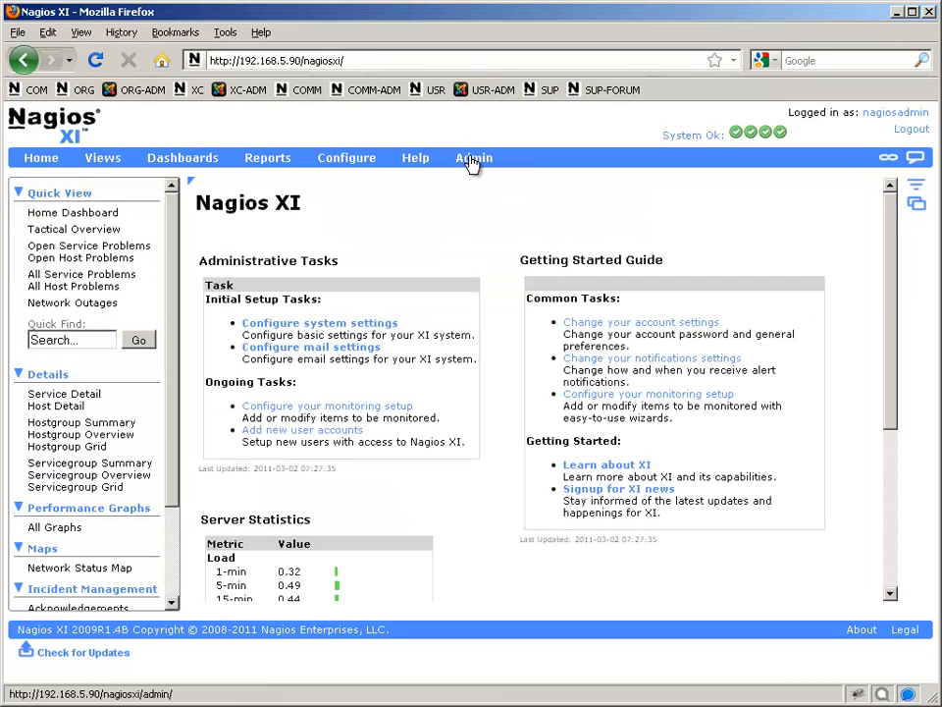
Step: Open Admin > Manage Config Wizards and go on to the Nagios Exchange site
left_click(473, 157)
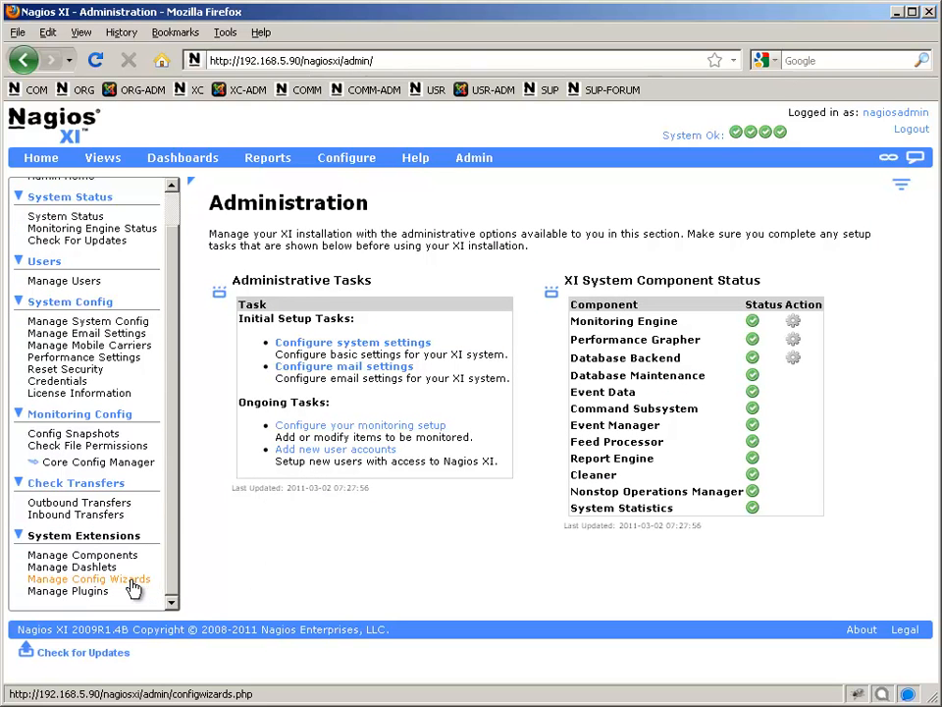
left_click(88, 579)
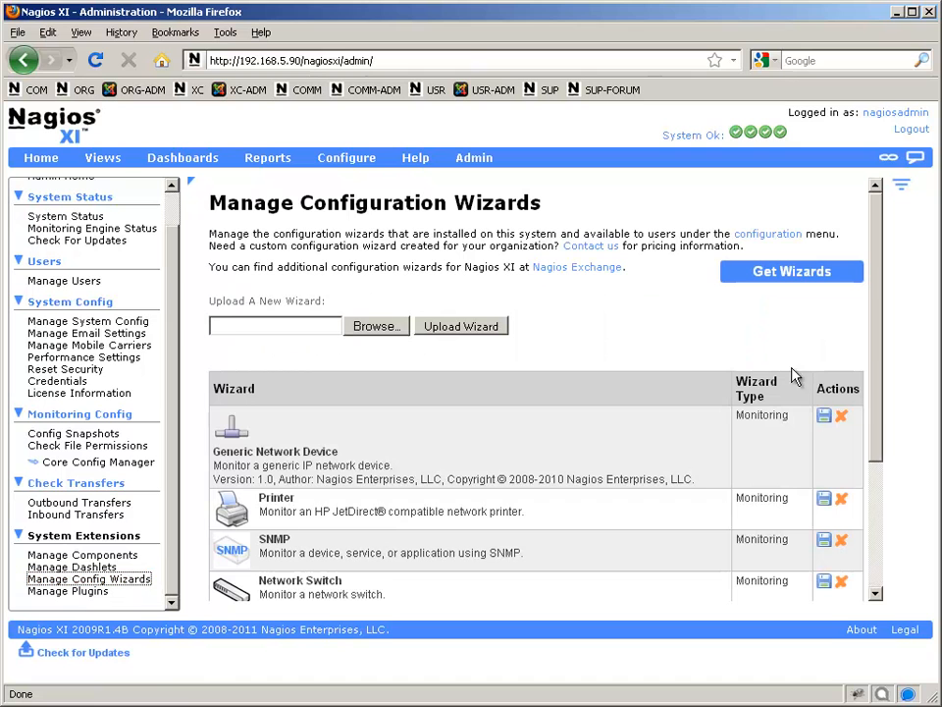
scroll("down", 3)
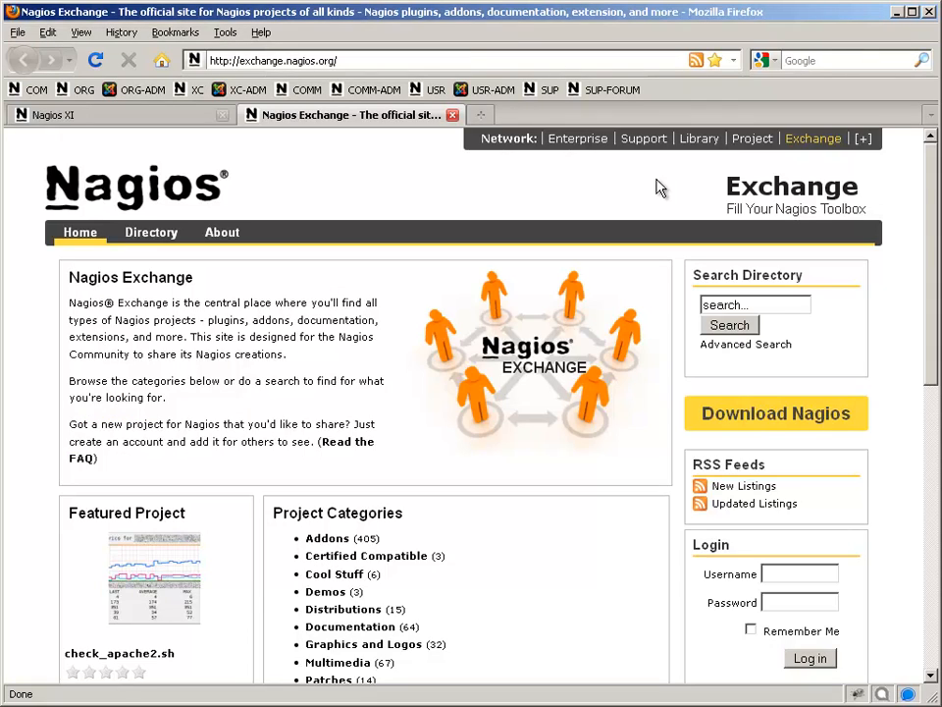
Step: Browse Nagios Exchange to Addons > Configuration > Configuration Wizards
scroll("down", 3)
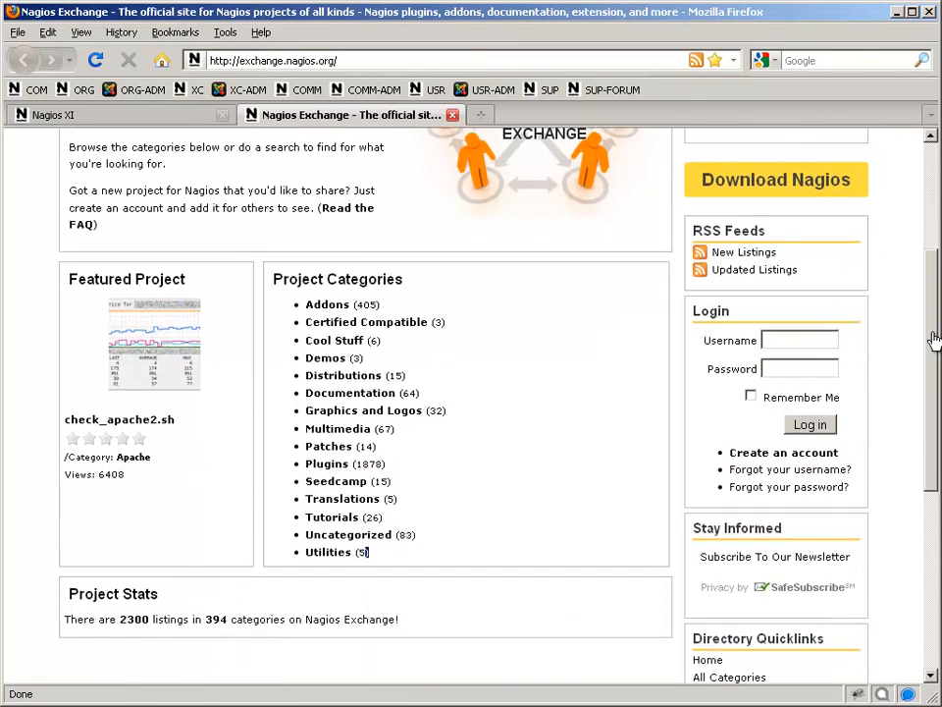
left_click(327, 304)
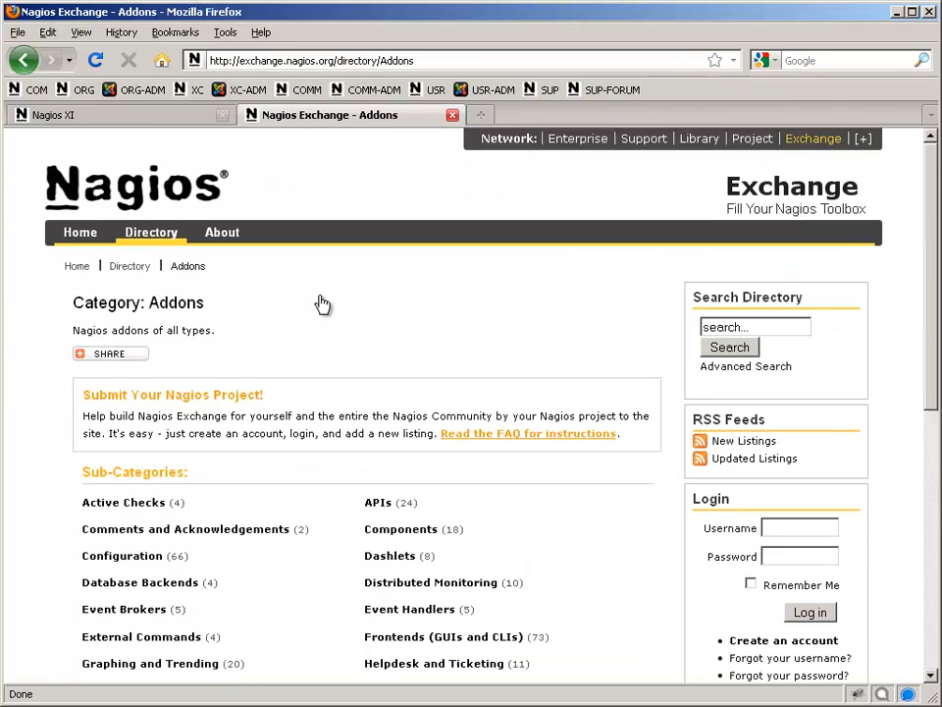
left_click(122, 556)
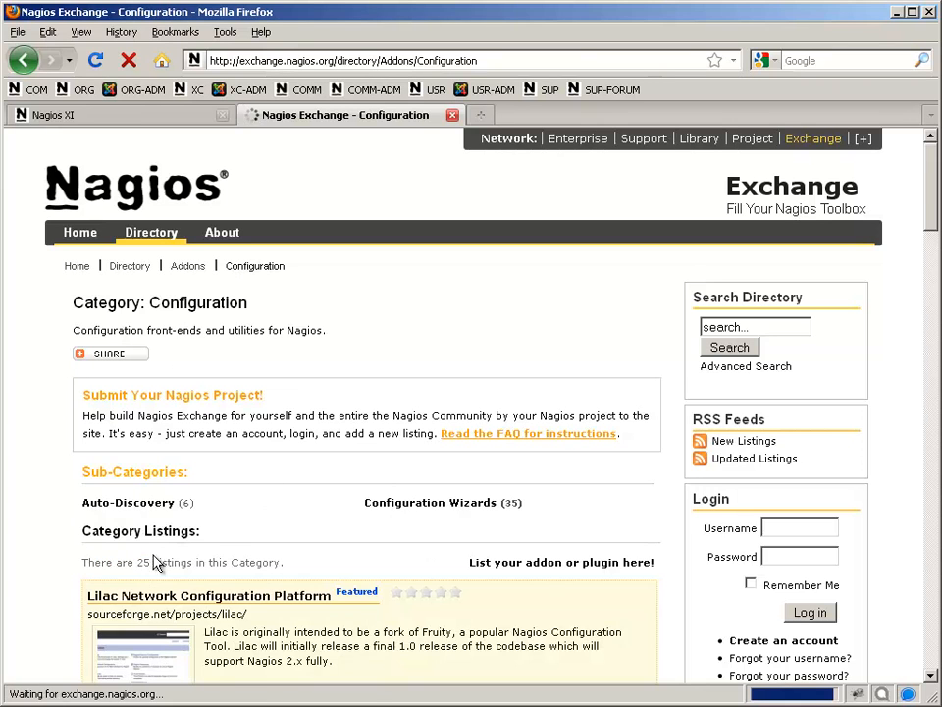
left_click(430, 501)
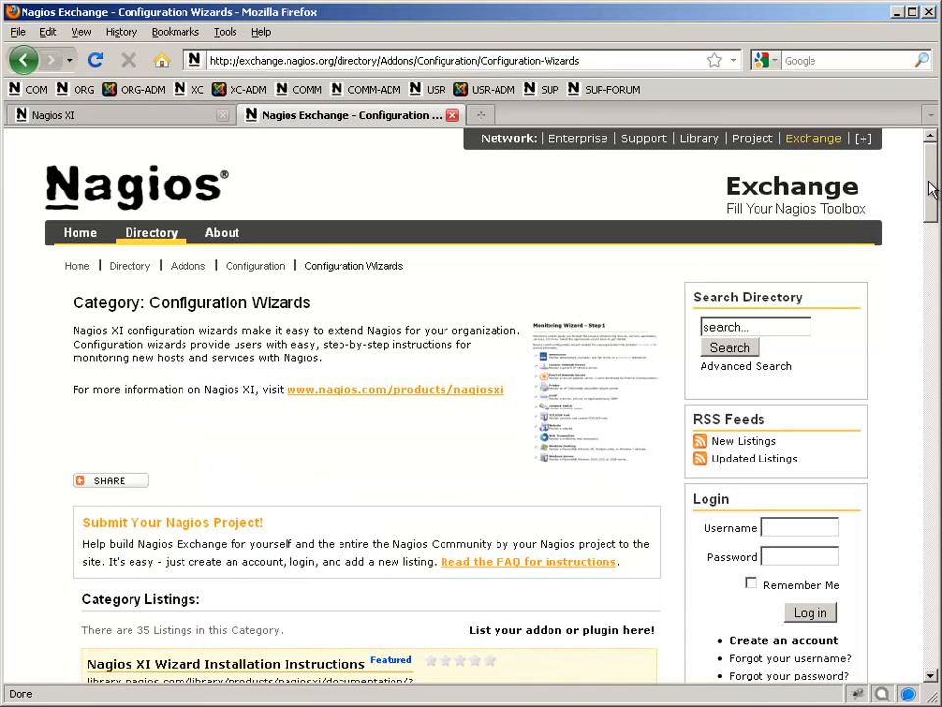
Step: Download the Linux Nagios XI Wizard zip from its project page
scroll("down", 3)
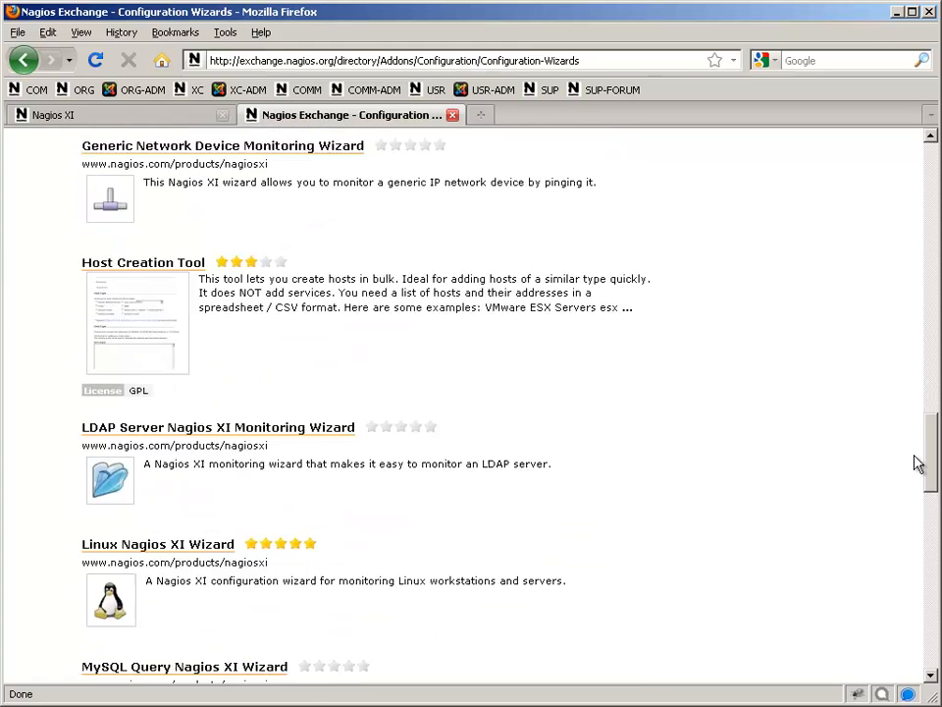
scroll("down", 3)
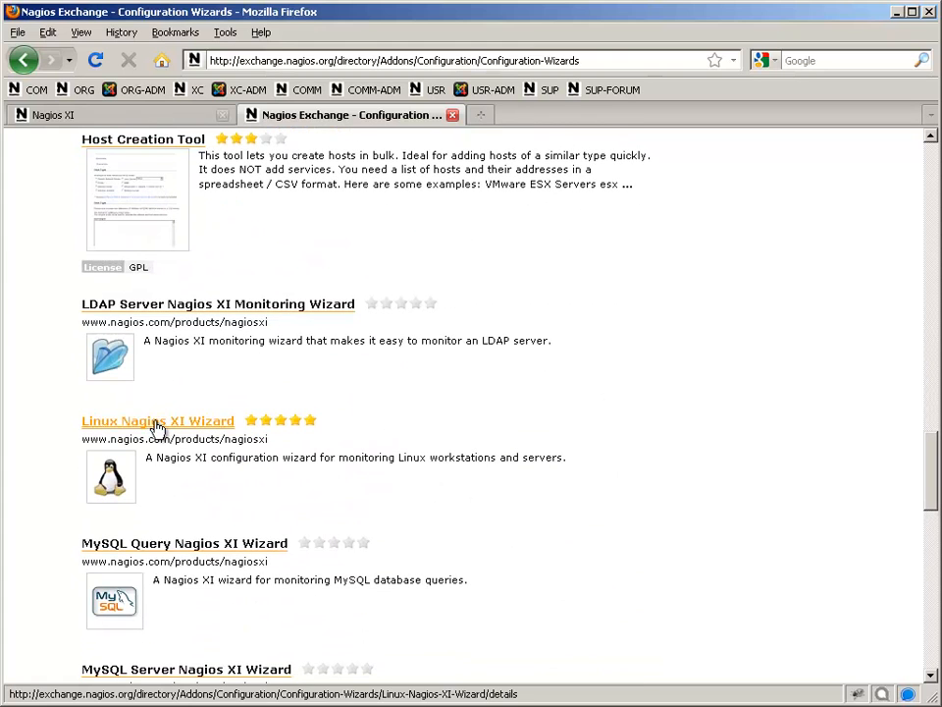
left_click(157, 420)
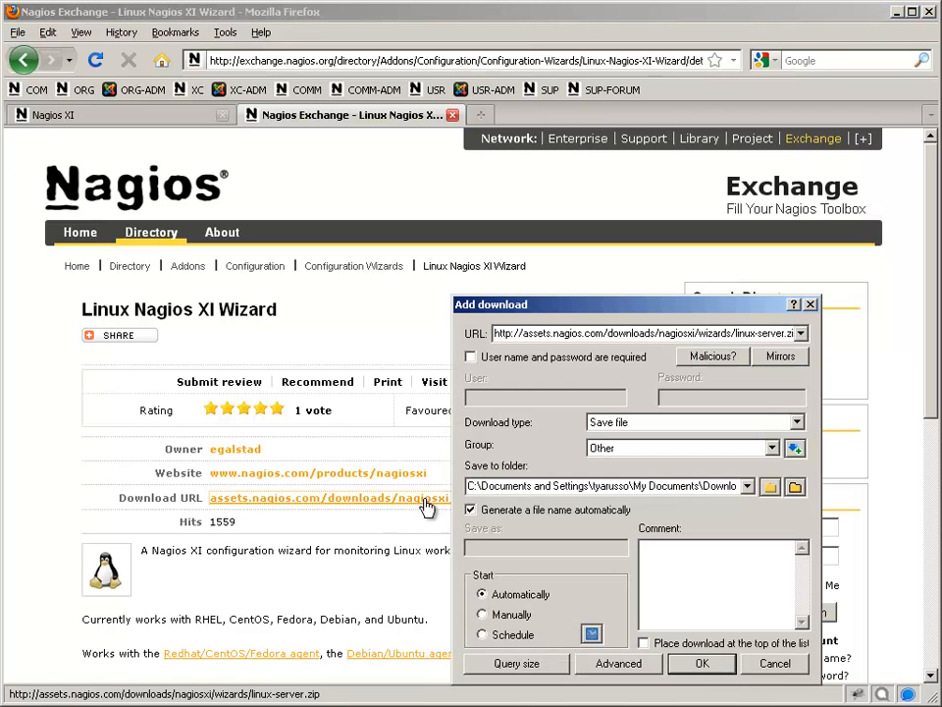
left_click(702, 663)
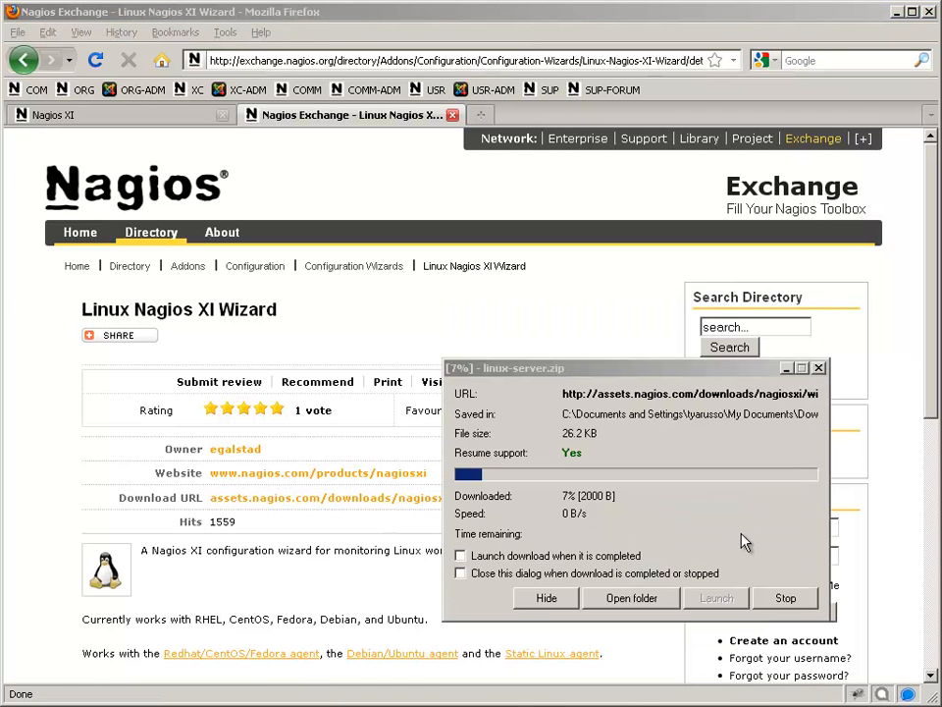
left_click(819, 367)
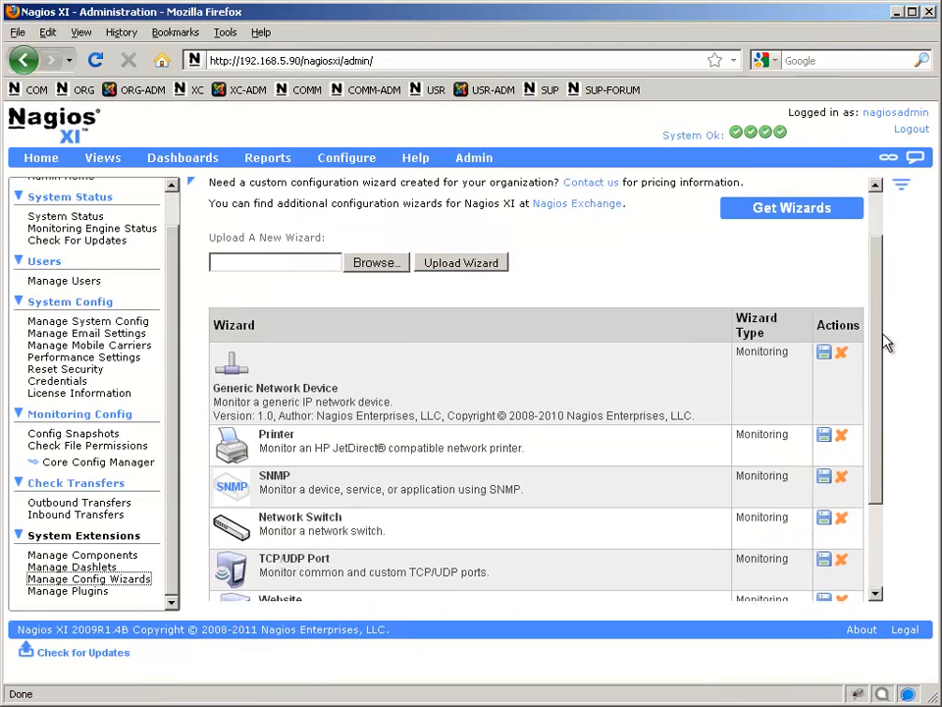
Step: Upload linux-server.zip so the Linux Server wizard is installed
left_click(375, 262)
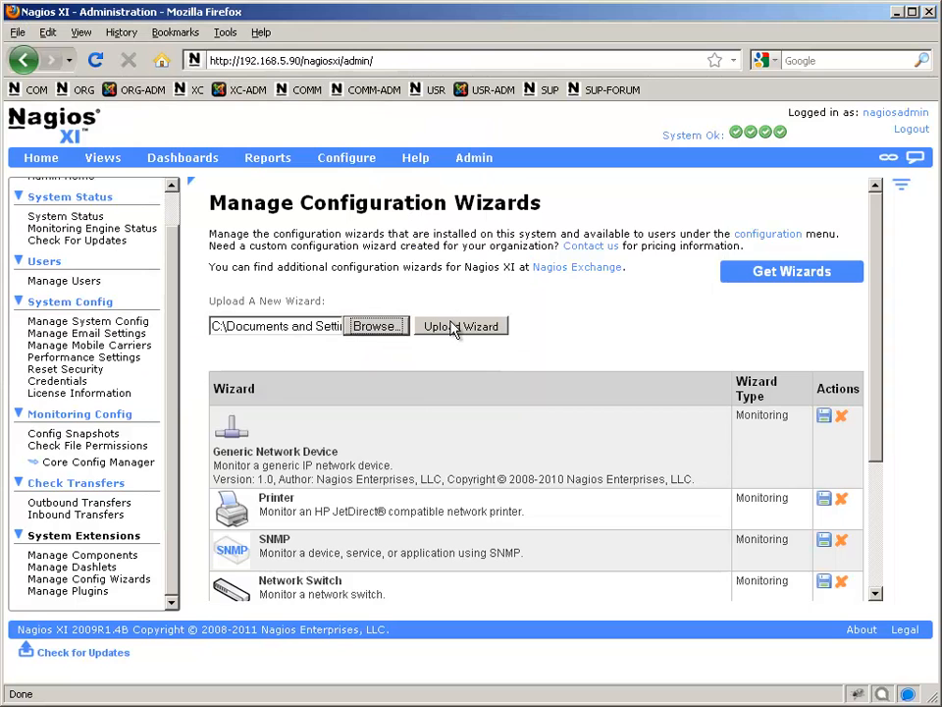
left_click(462, 326)
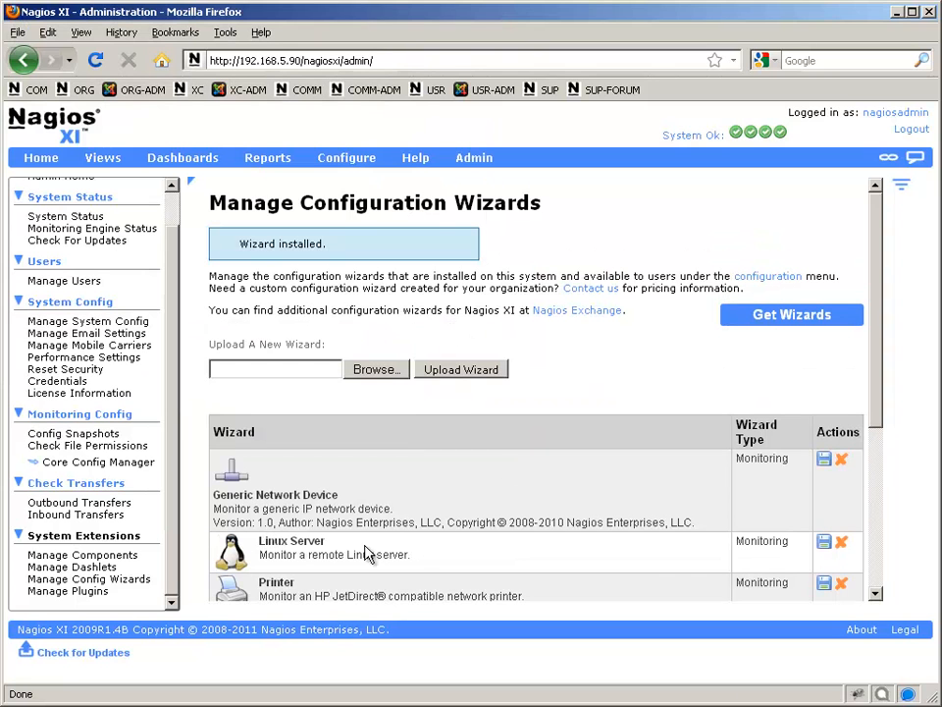
mouse_move(301, 555)
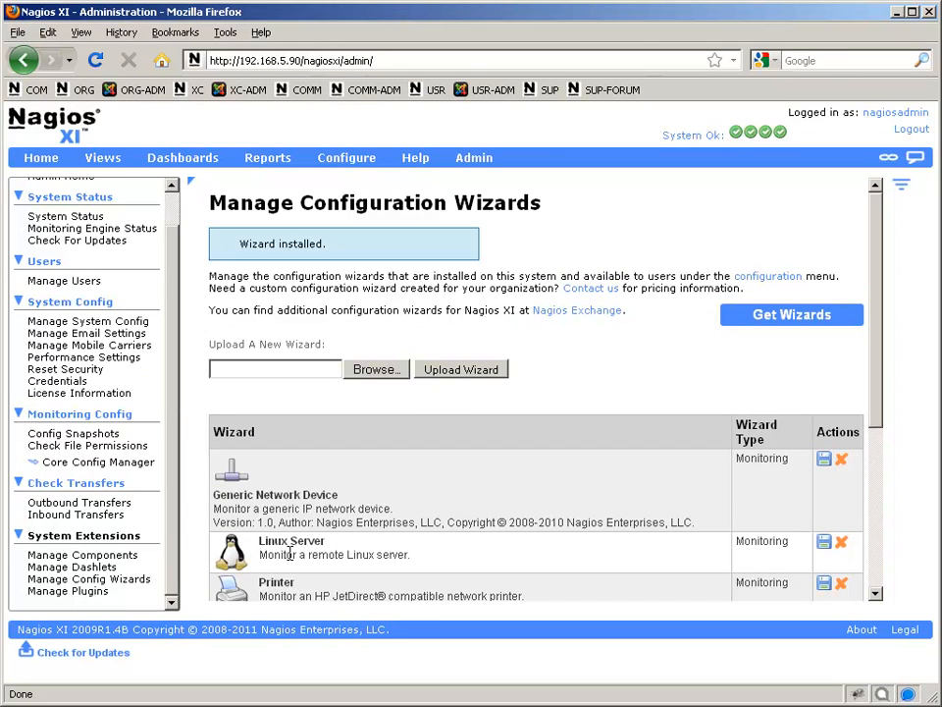
mouse_move(346, 158)
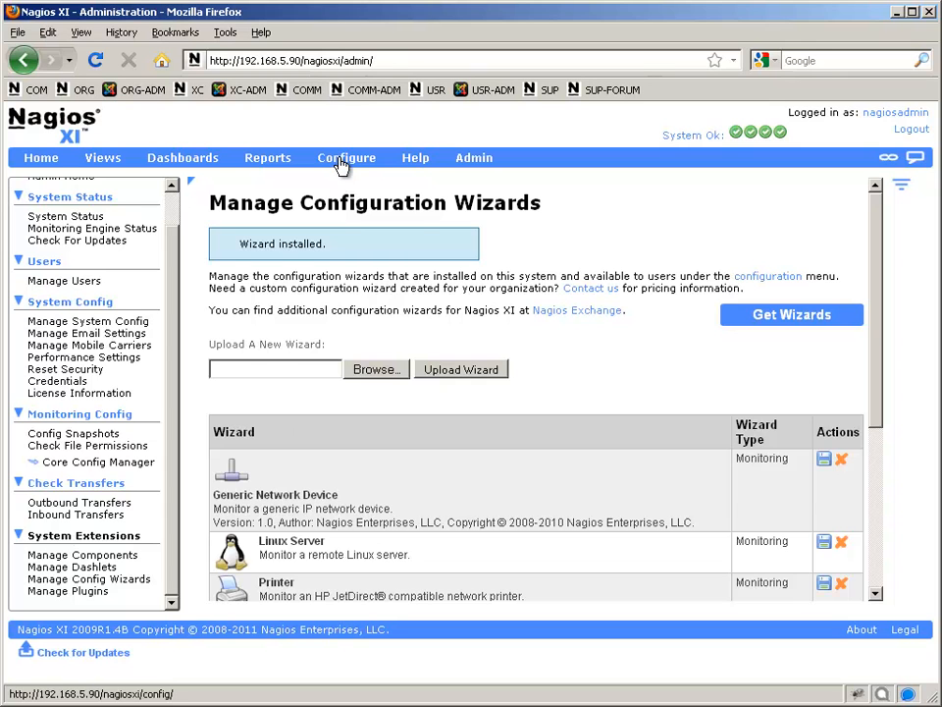
Step: Start the Linux Server wizard for 192.168.5.52 with Ubuntu as the distribution
left_click(345, 157)
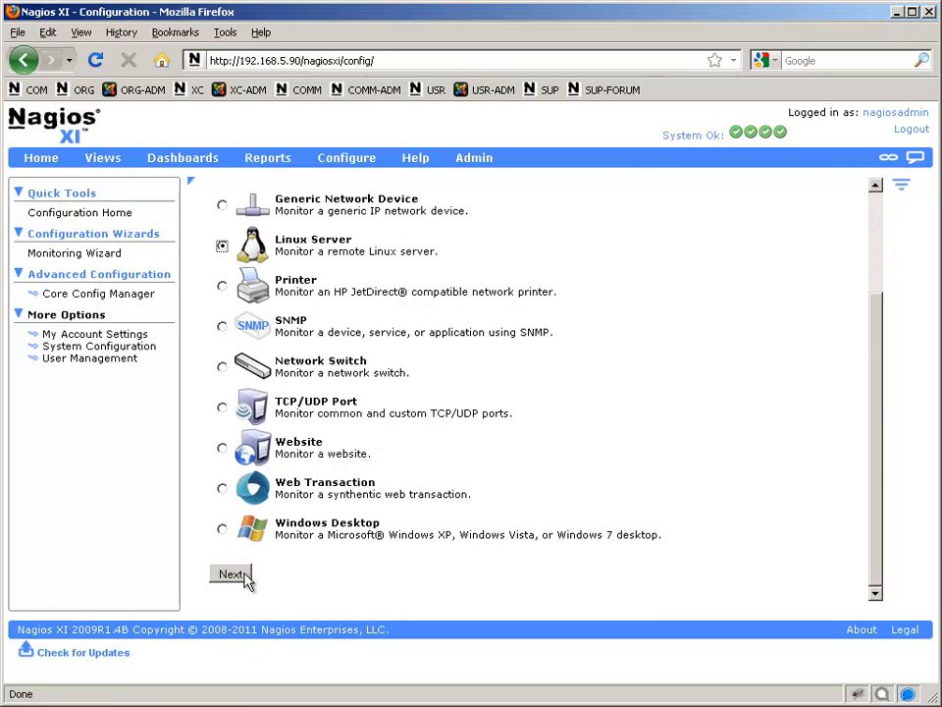
left_click(232, 575)
type("192.168.5.52")
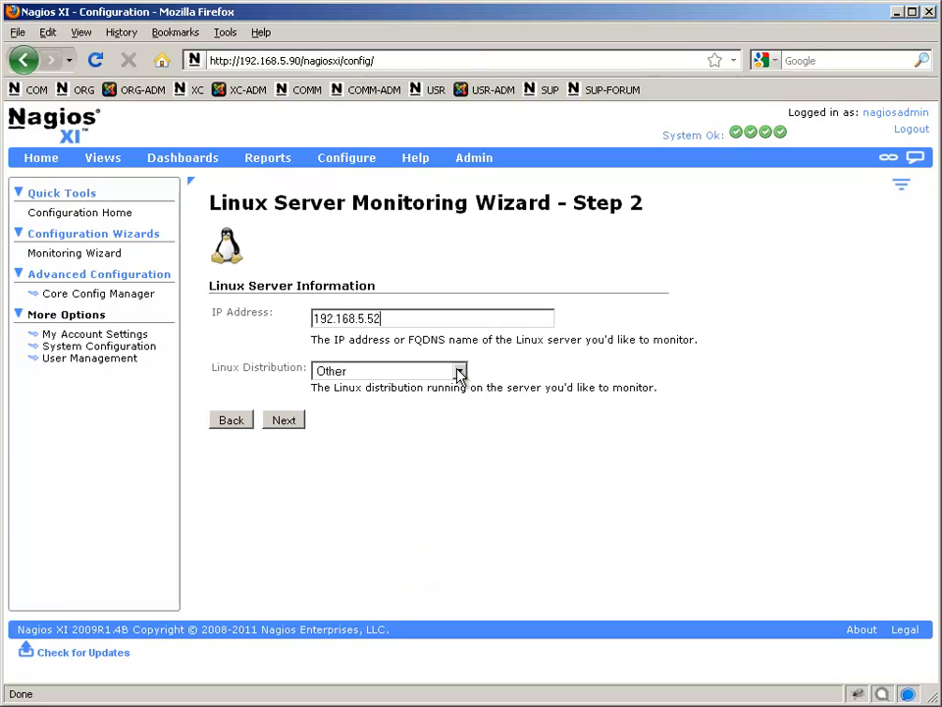
left_click(458, 370)
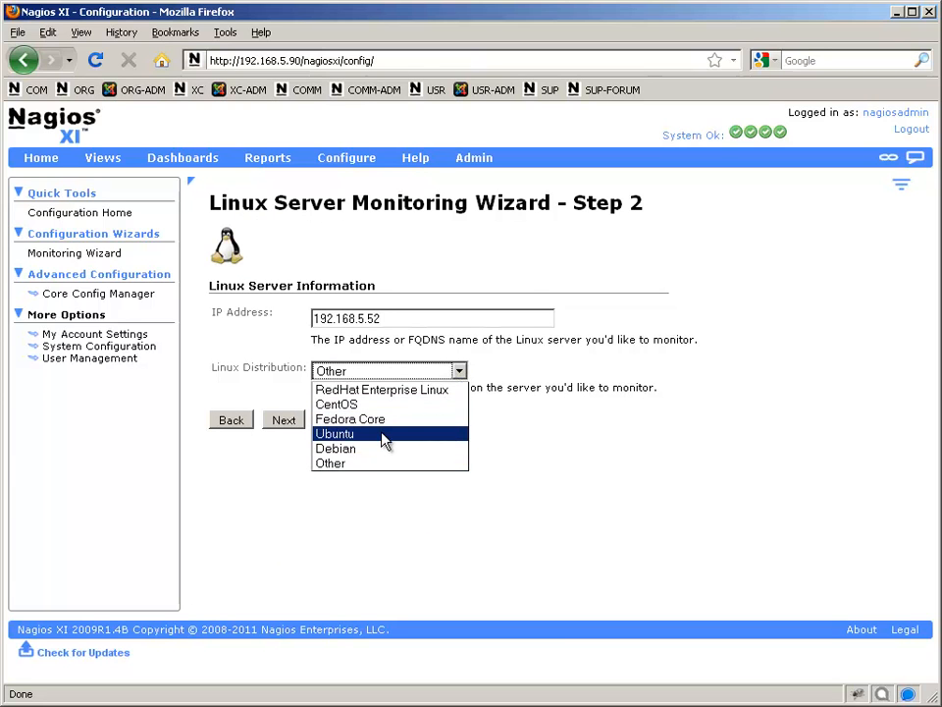
left_click(335, 433)
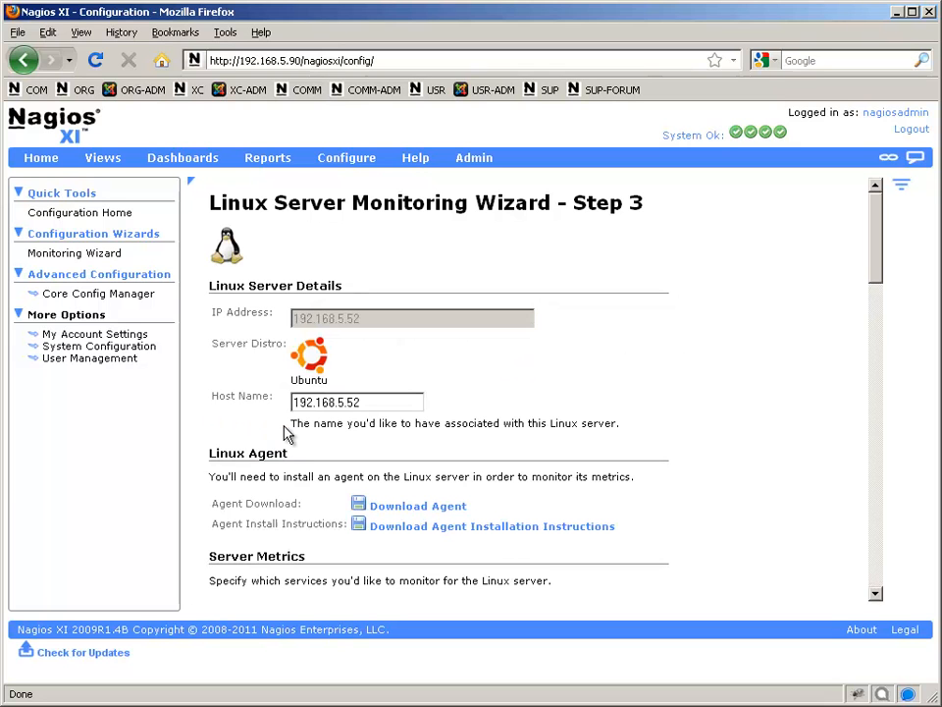
mouse_move(718, 371)
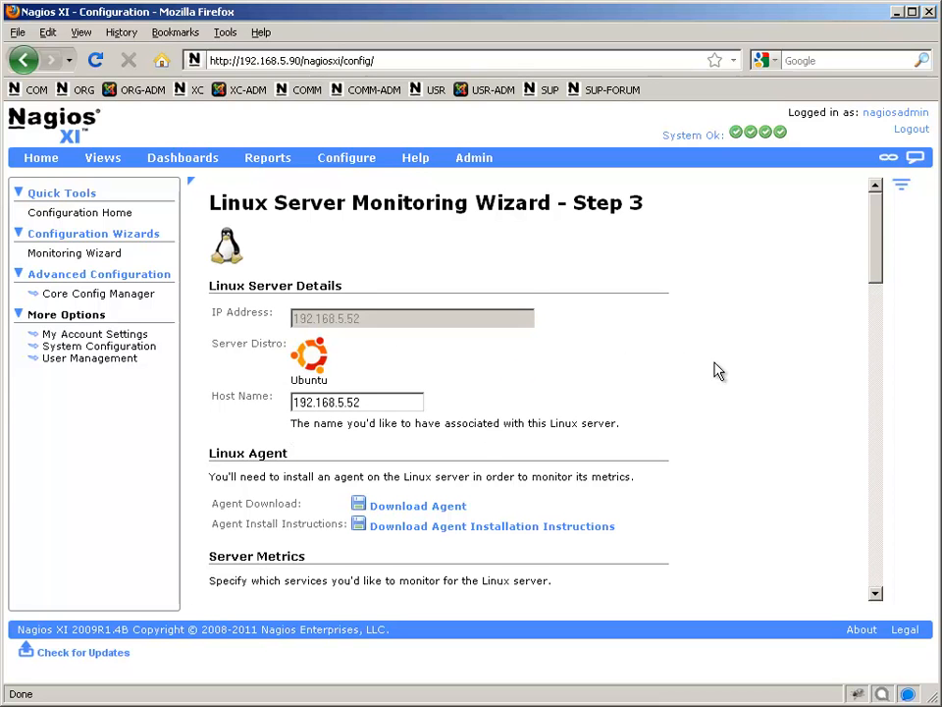
Step: Raise the Total Processes critical threshold to 350
scroll("down", 3)
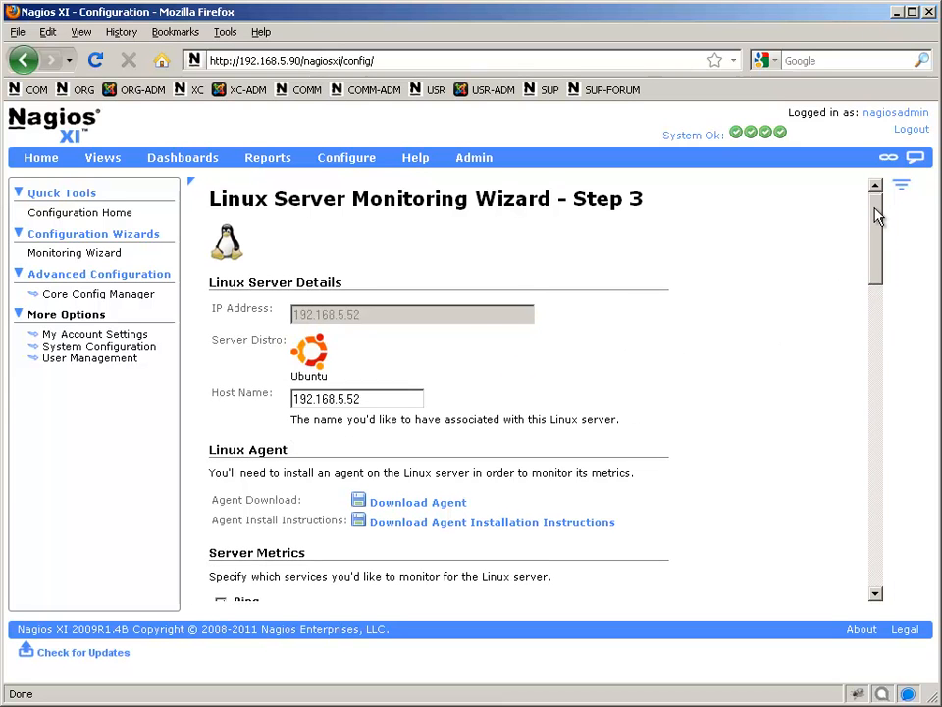
scroll("down", 3)
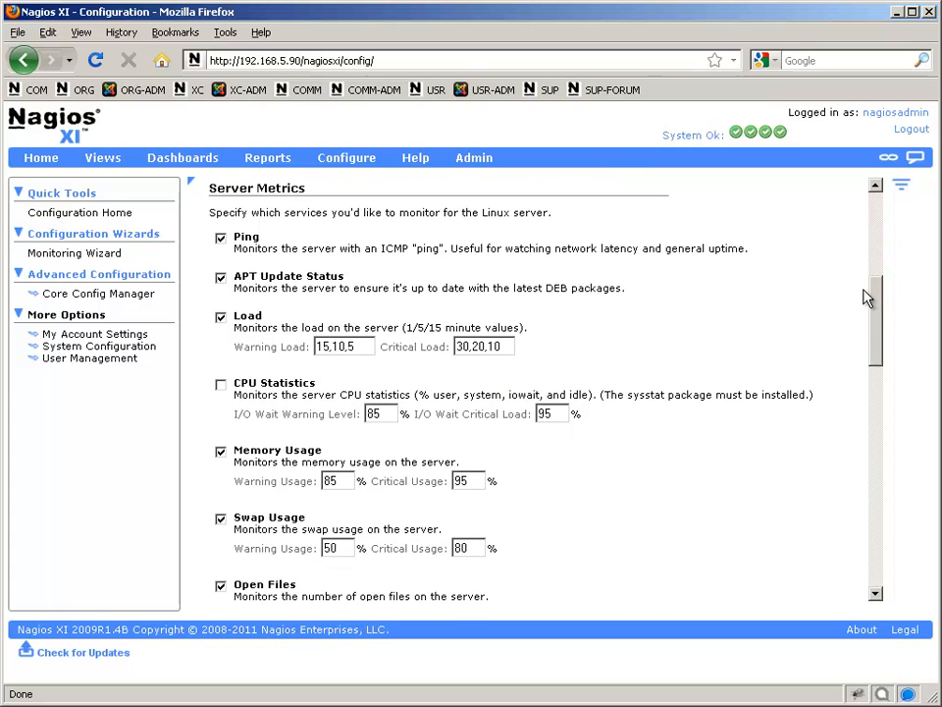
scroll("down", 3)
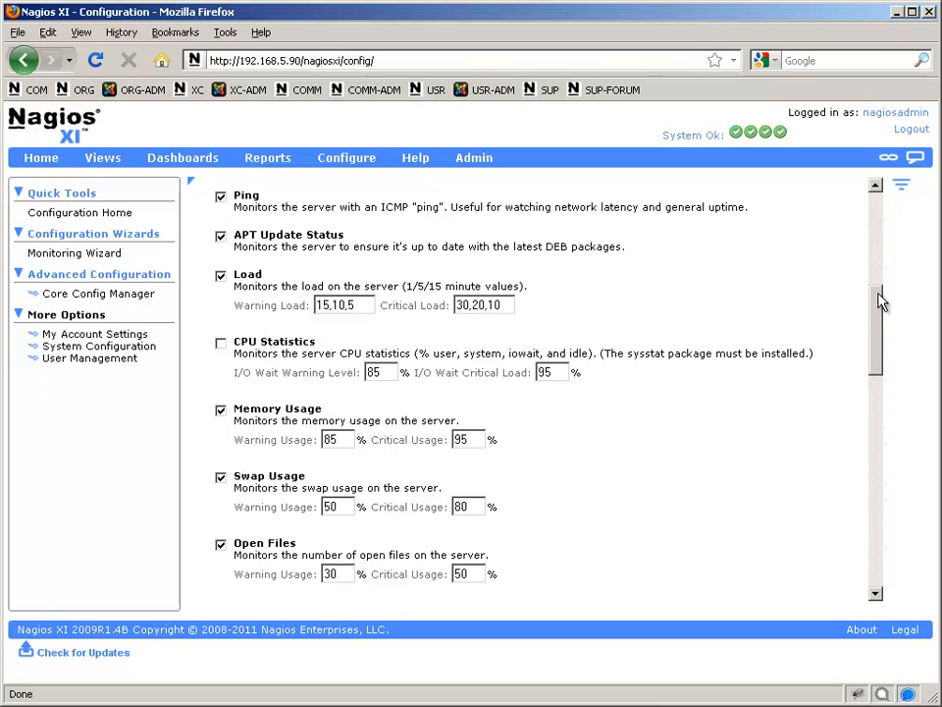
scroll("down", 3)
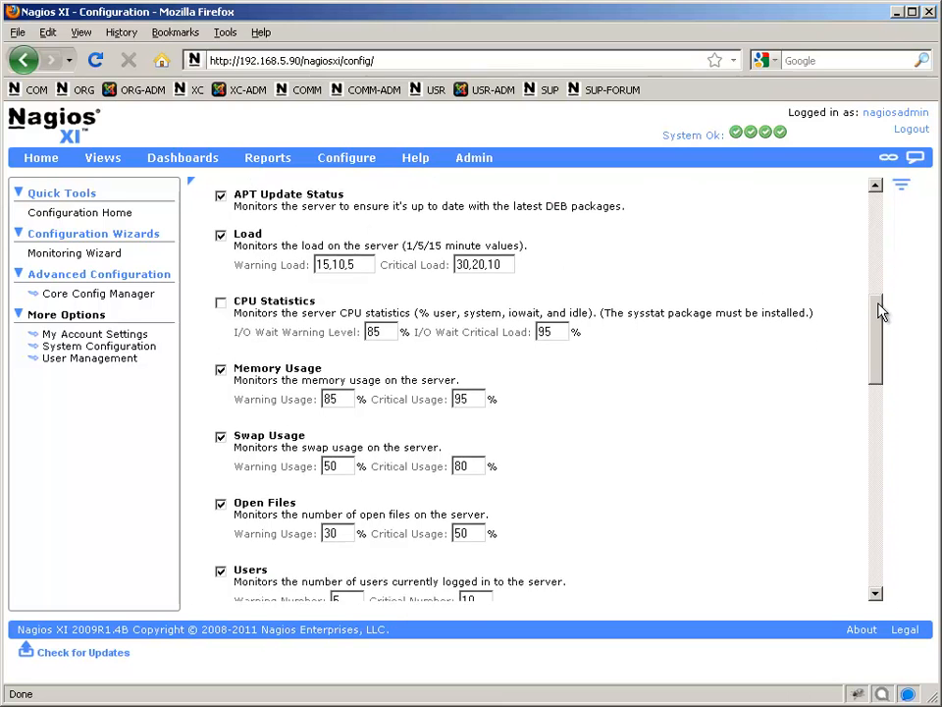
scroll("down", 3)
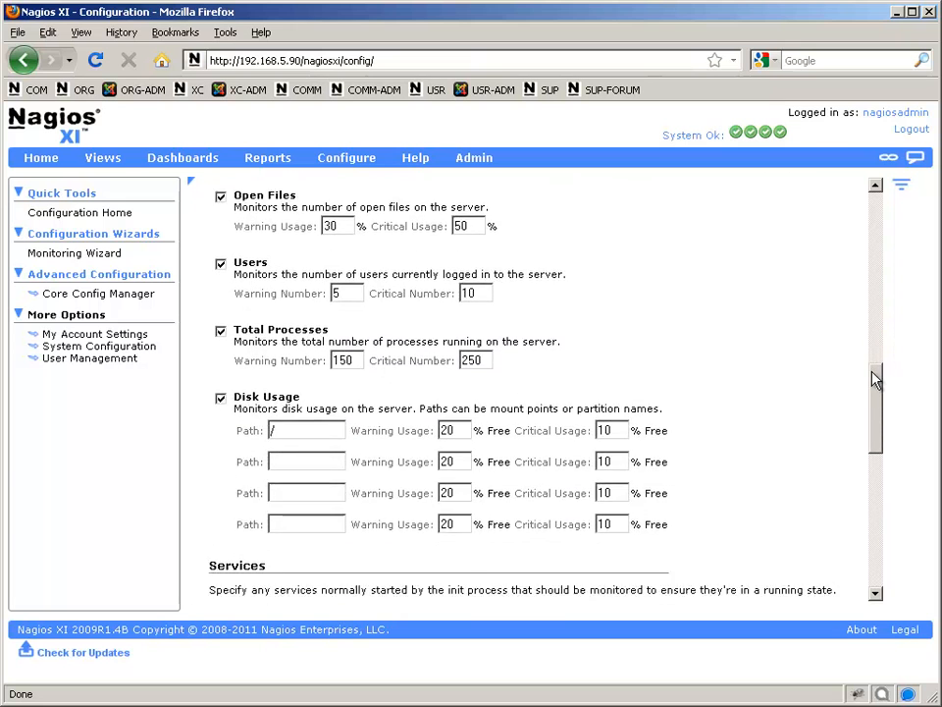
scroll("down", 3)
type("250")
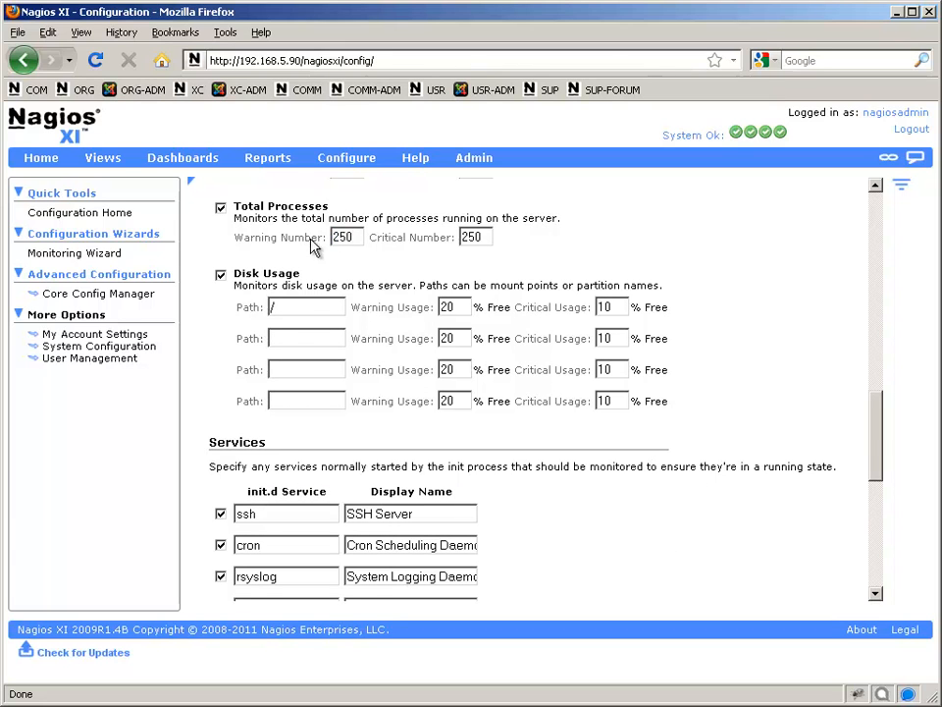
triple_click(475, 237)
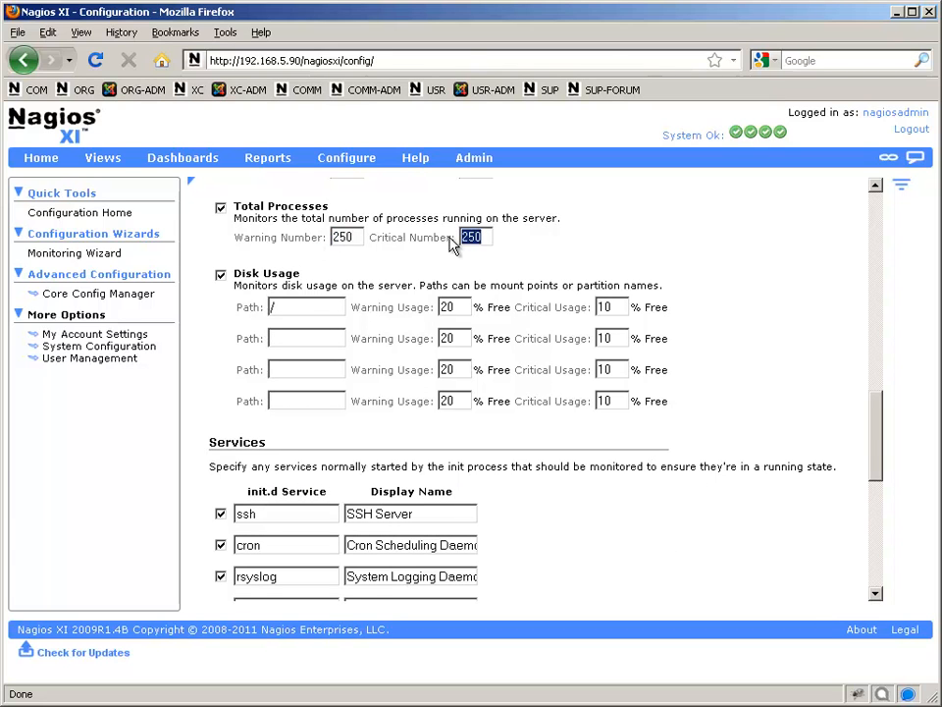
type("350")
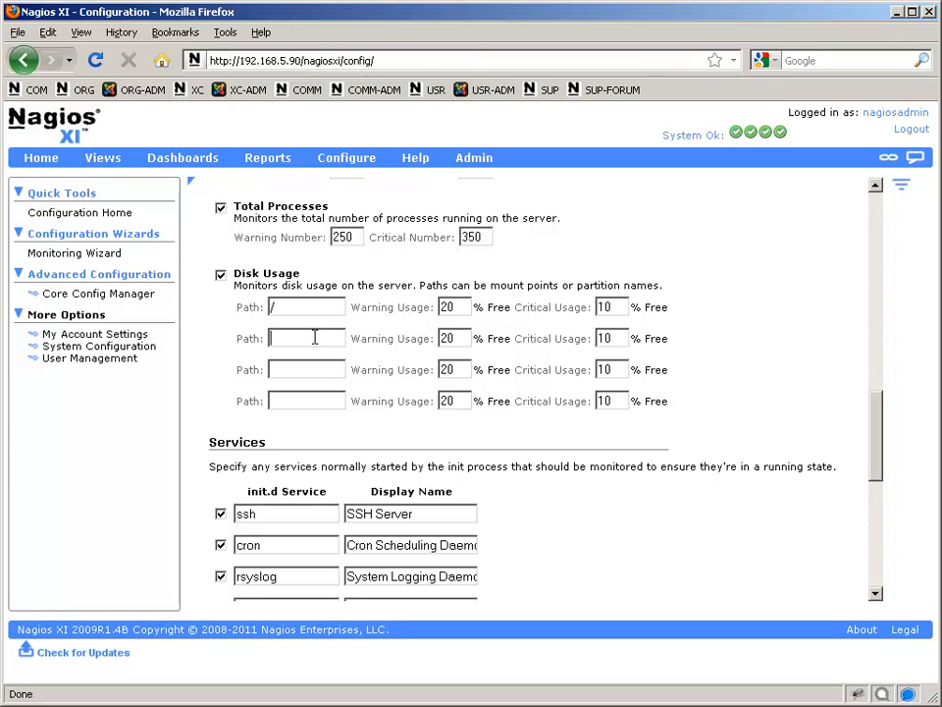
Step: Add disk usage paths /home, /boot and /tmp
type("/home")
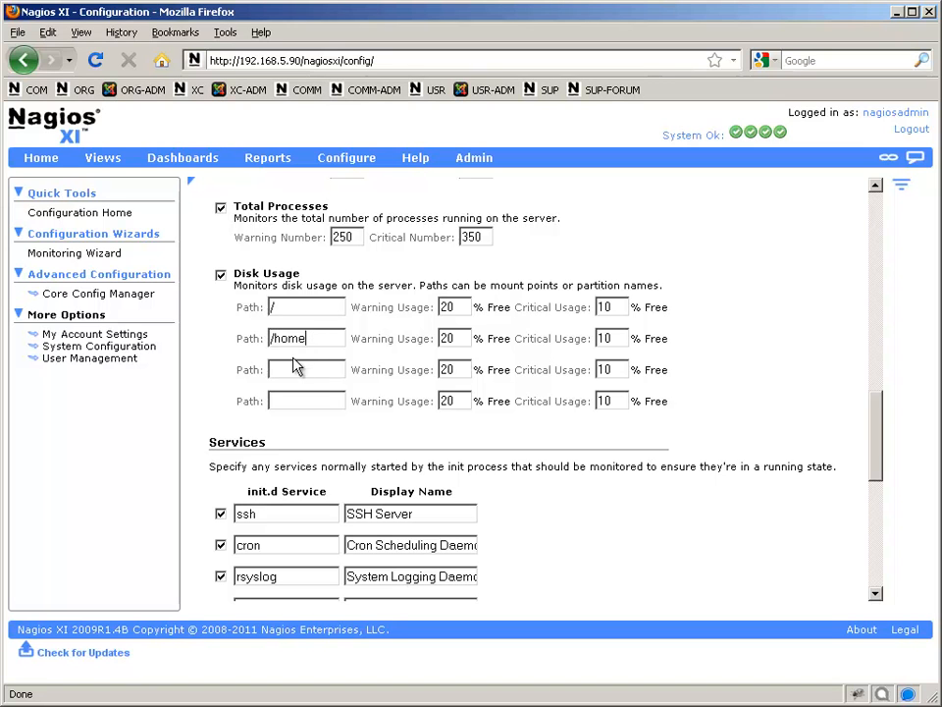
type("/boot")
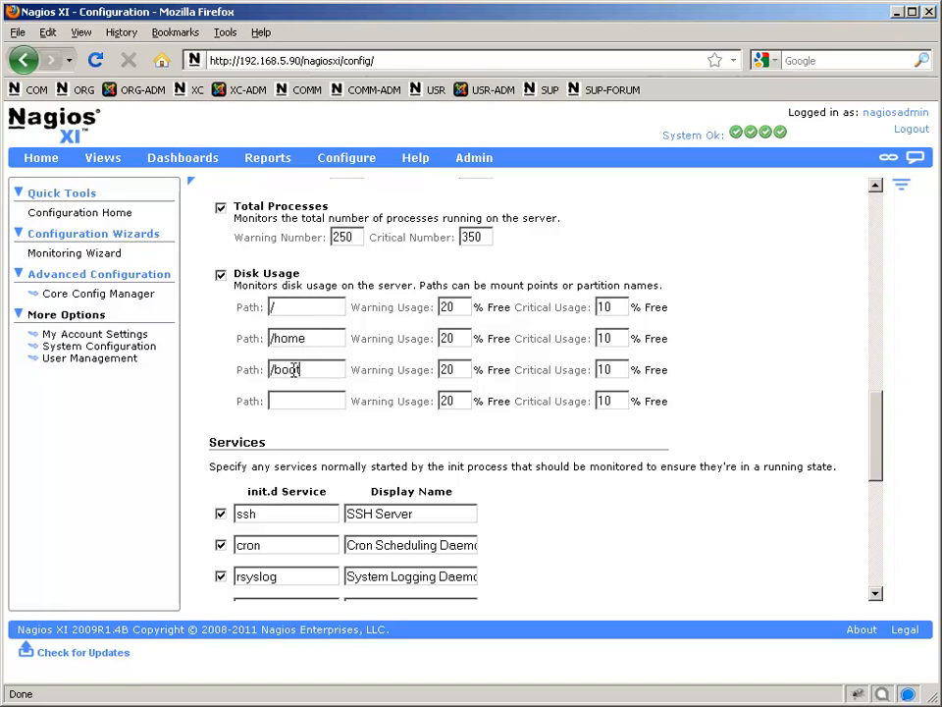
left_click(306, 401)
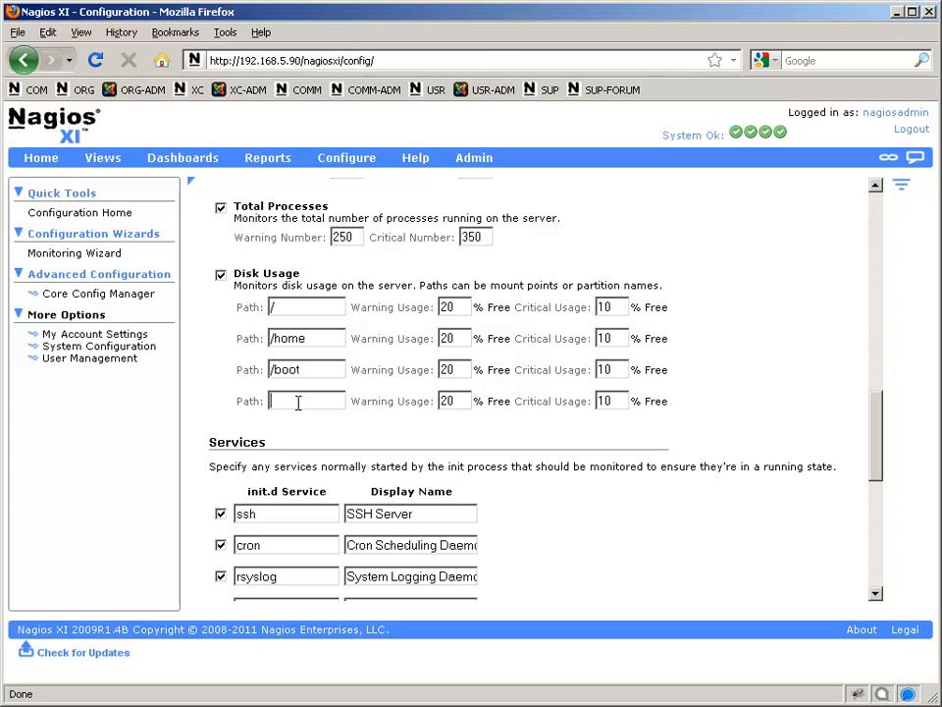
type("/tmp")
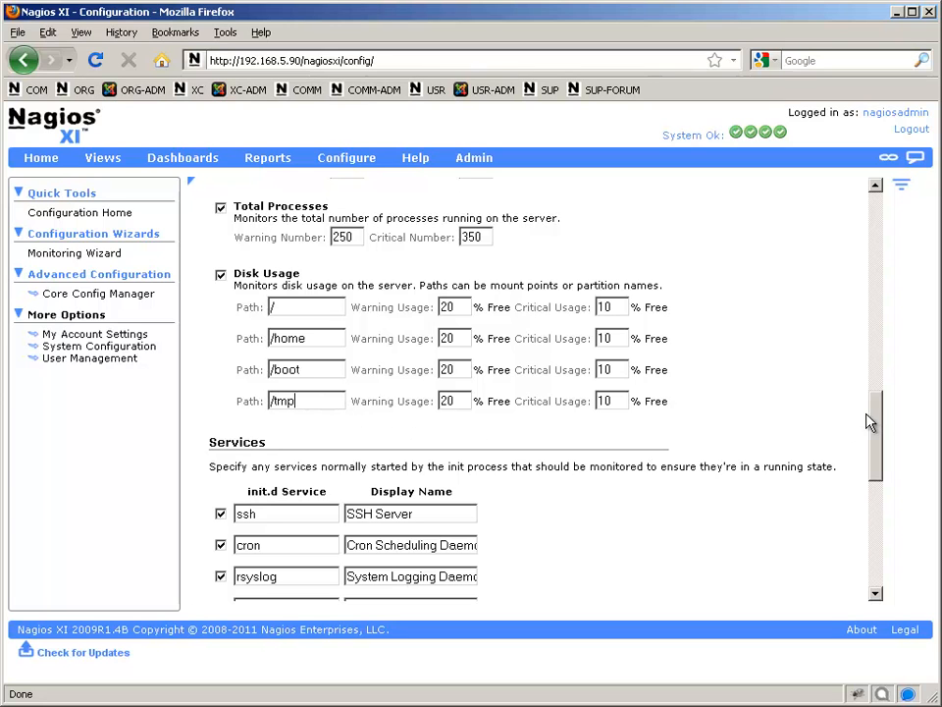
Step: Uncheck apache2 and monitor the cups service, displayed as 'Printing'
scroll("down", 3)
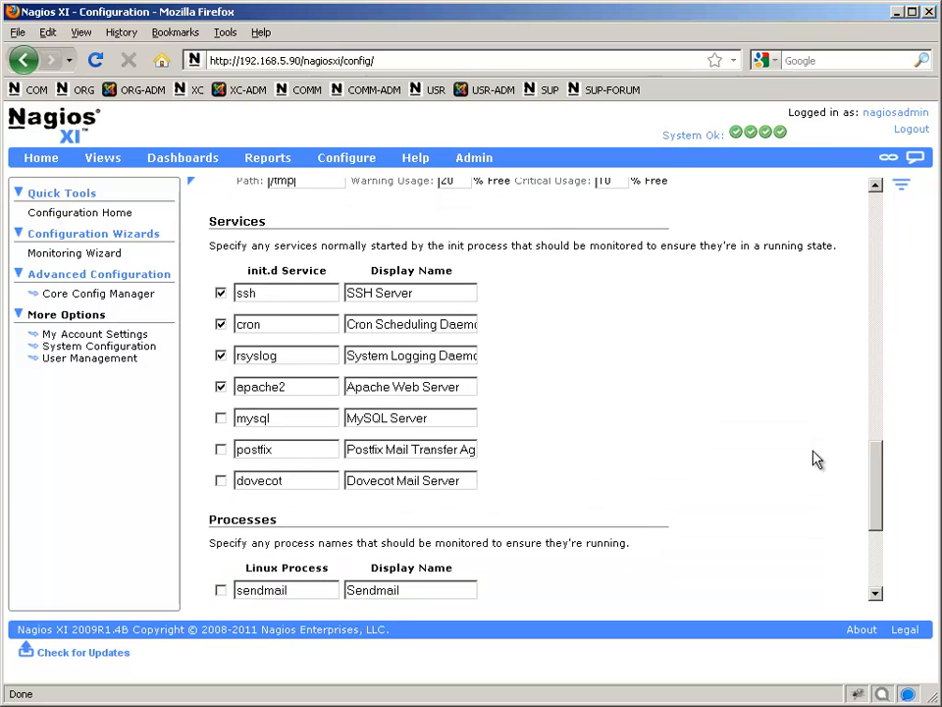
mouse_move(179, 391)
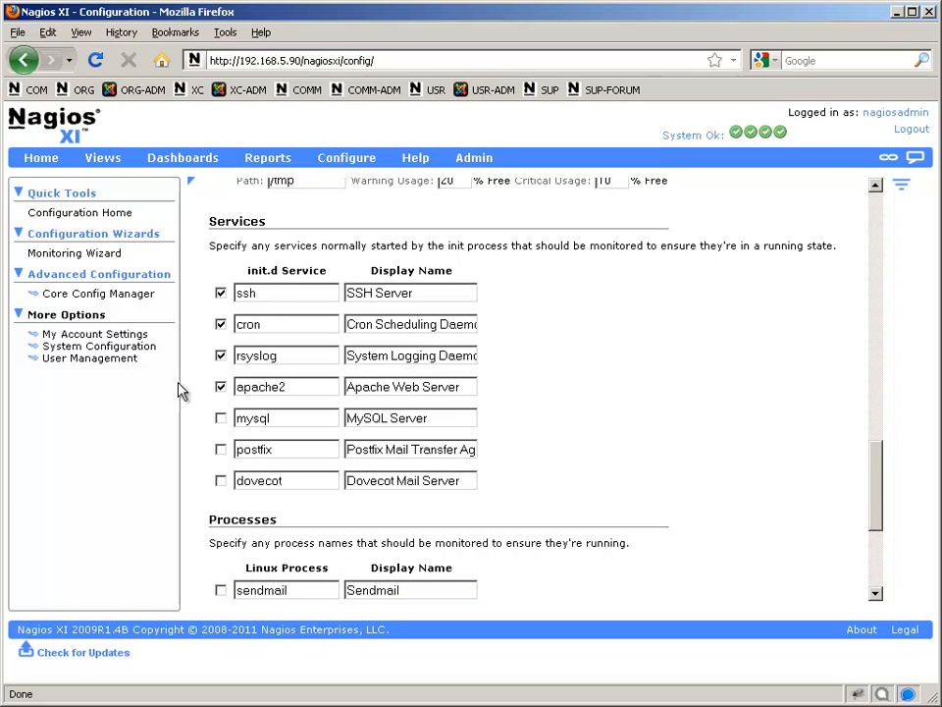
left_click(220, 386)
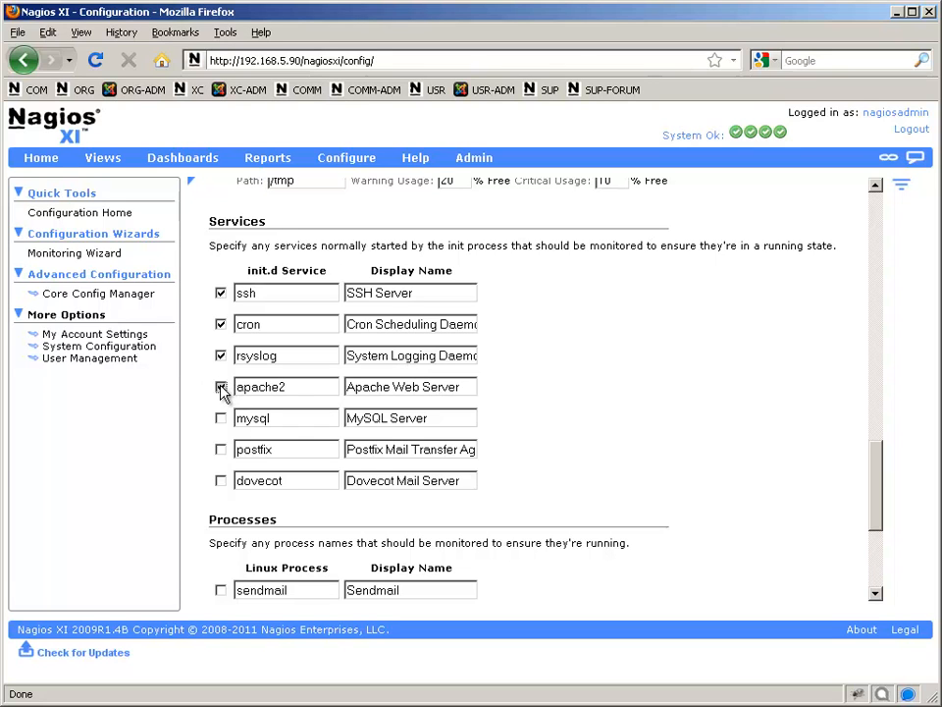
left_click(221, 386)
type("cups")
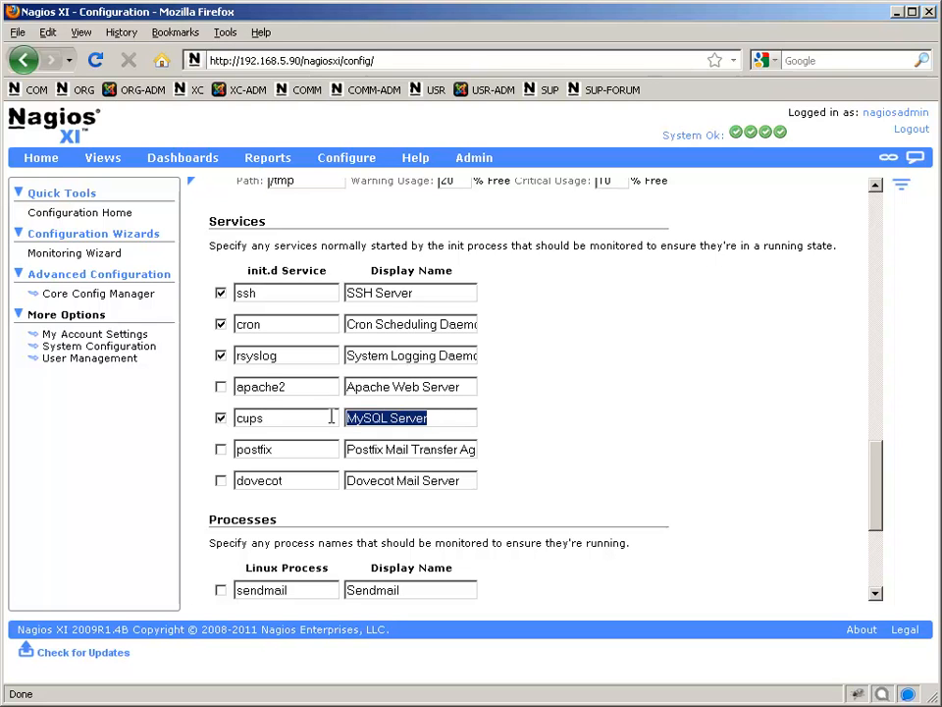
type("Pr")
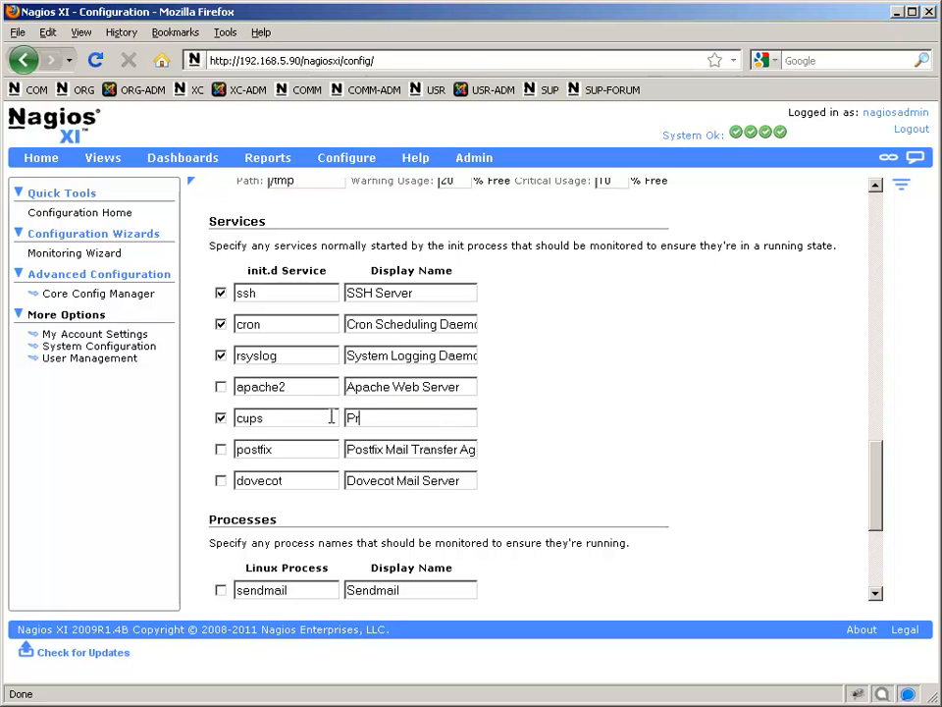
type("inting")
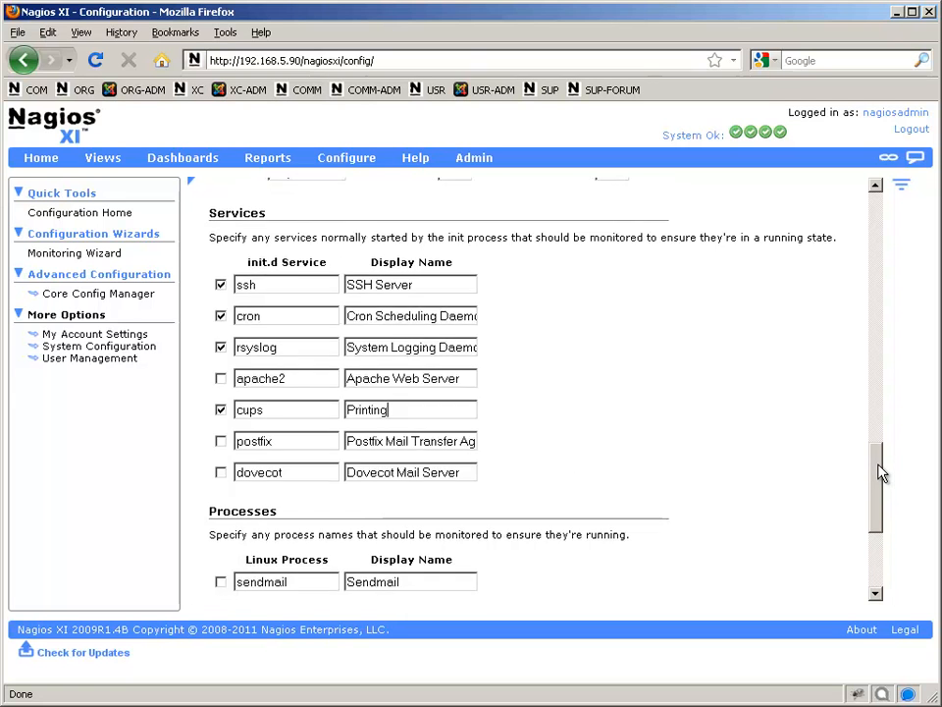
Step: Add process checks irssi as 'Irssi IRC Client' and firefox as 'Firefox'
scroll("down", 3)
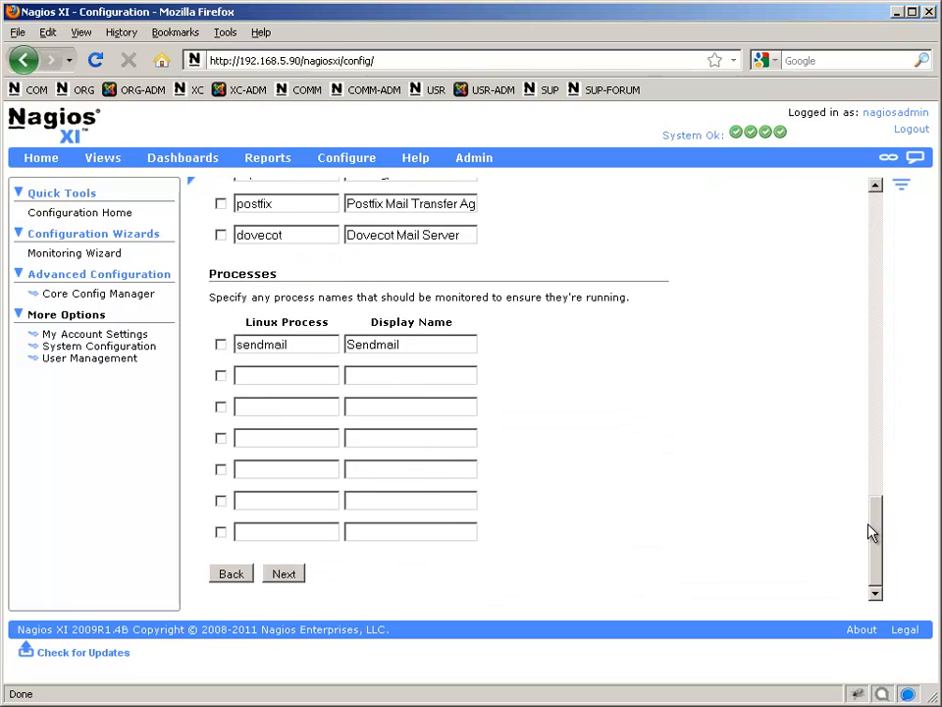
left_click(221, 375)
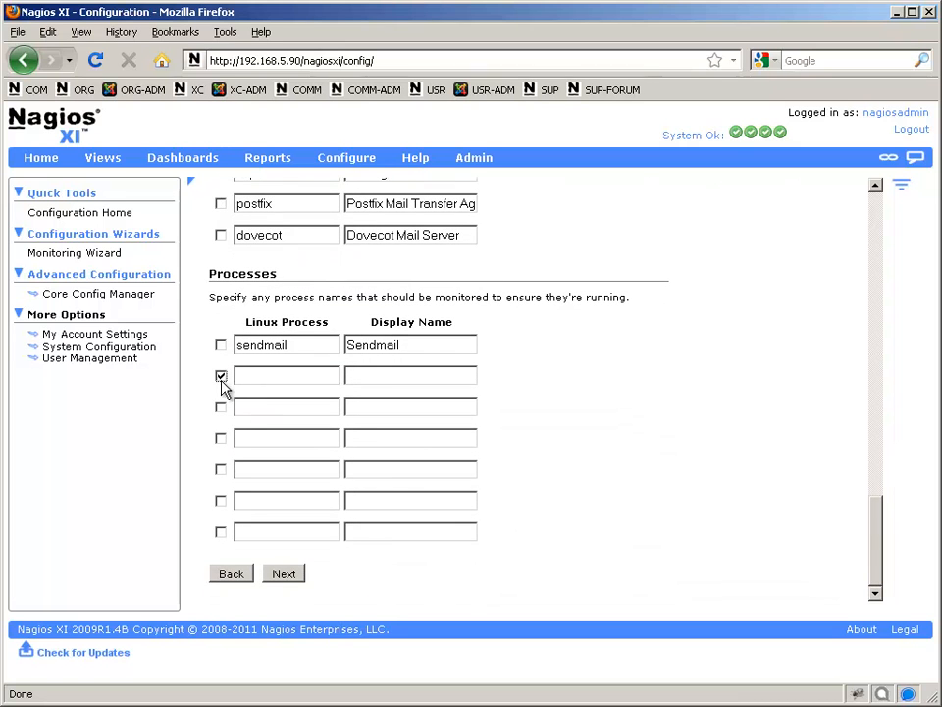
left_click(287, 374)
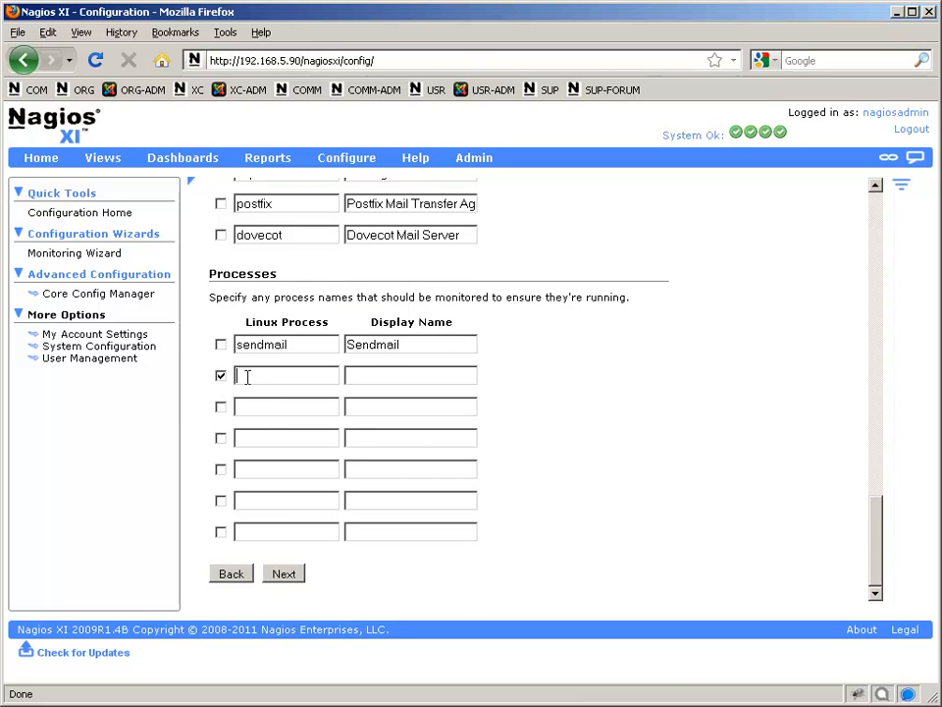
type("irssi")
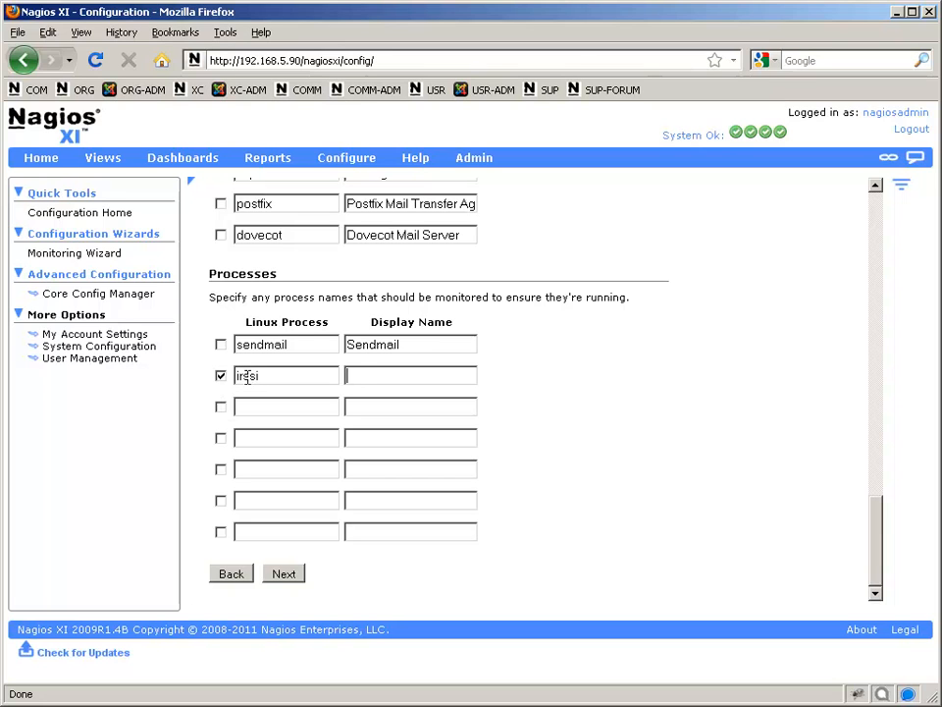
type("Irssi IRC Client")
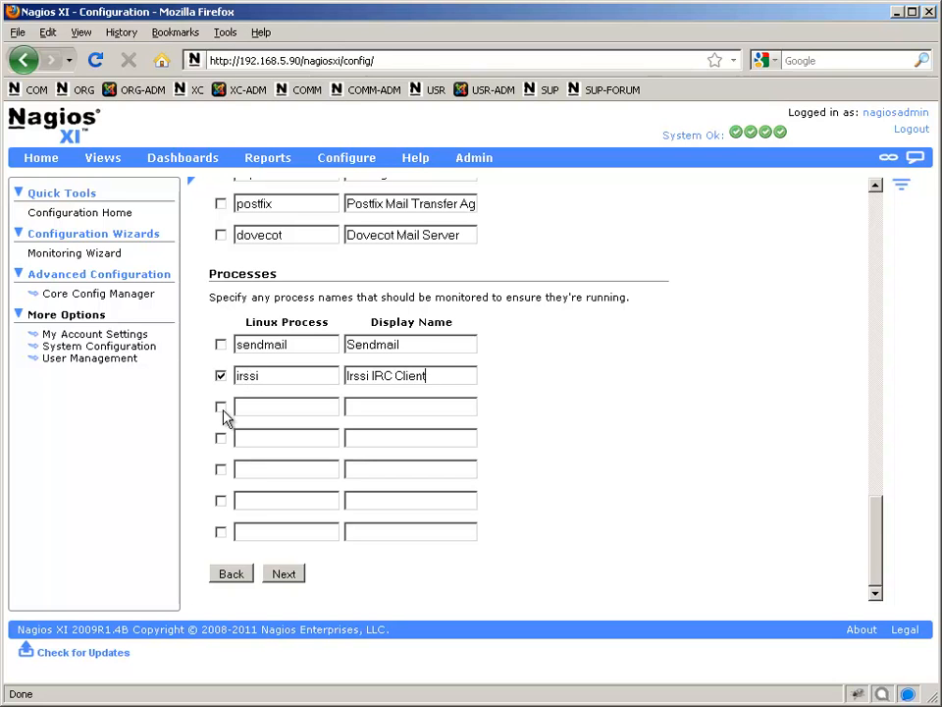
type("firefox")
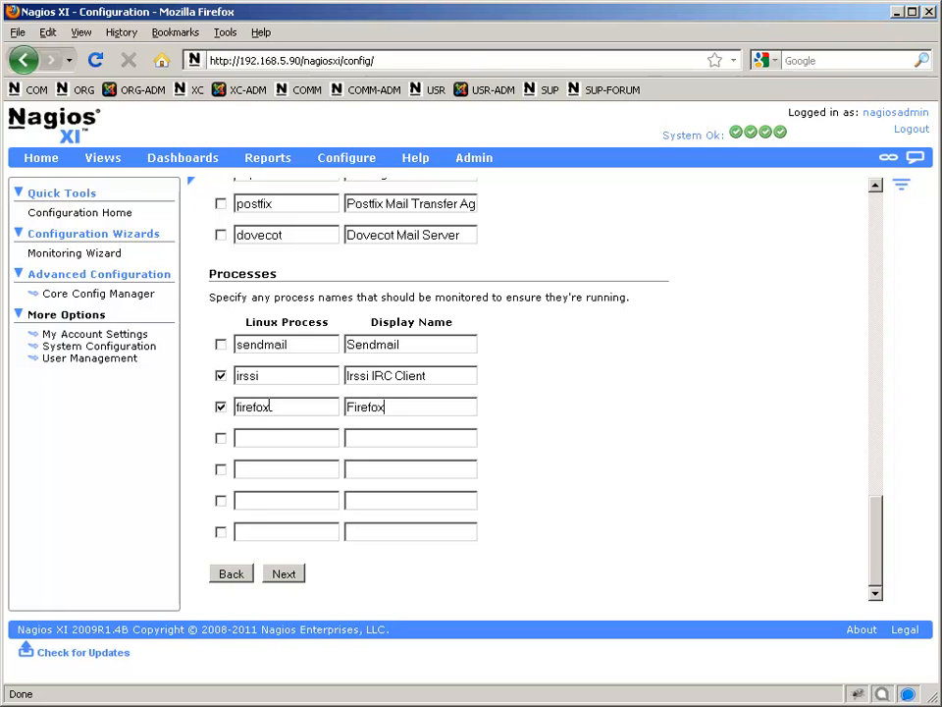
mouse_move(406, 564)
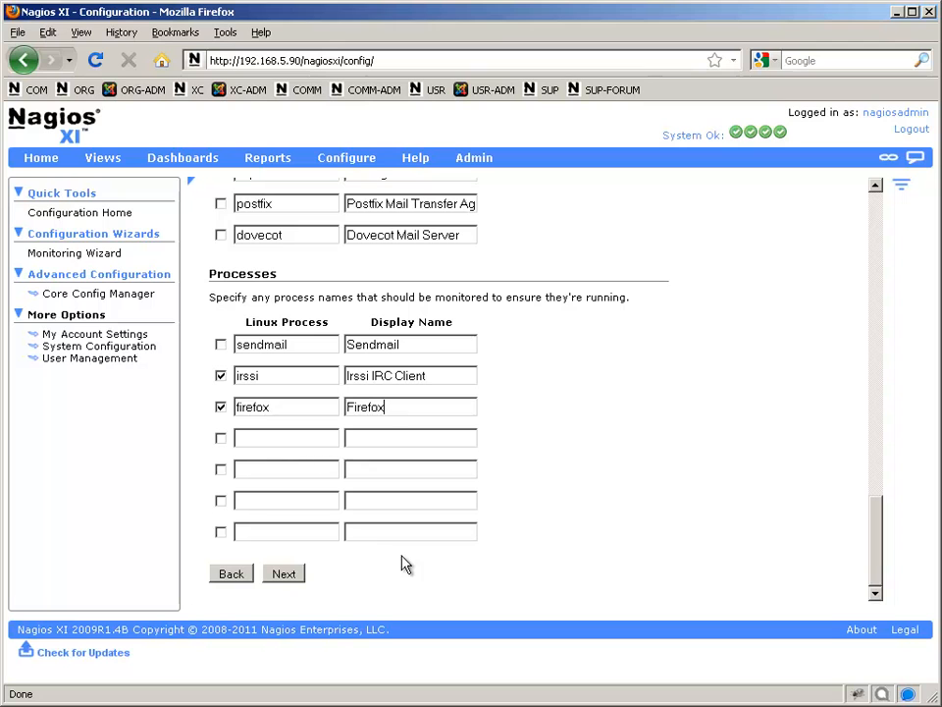
mouse_move(307, 575)
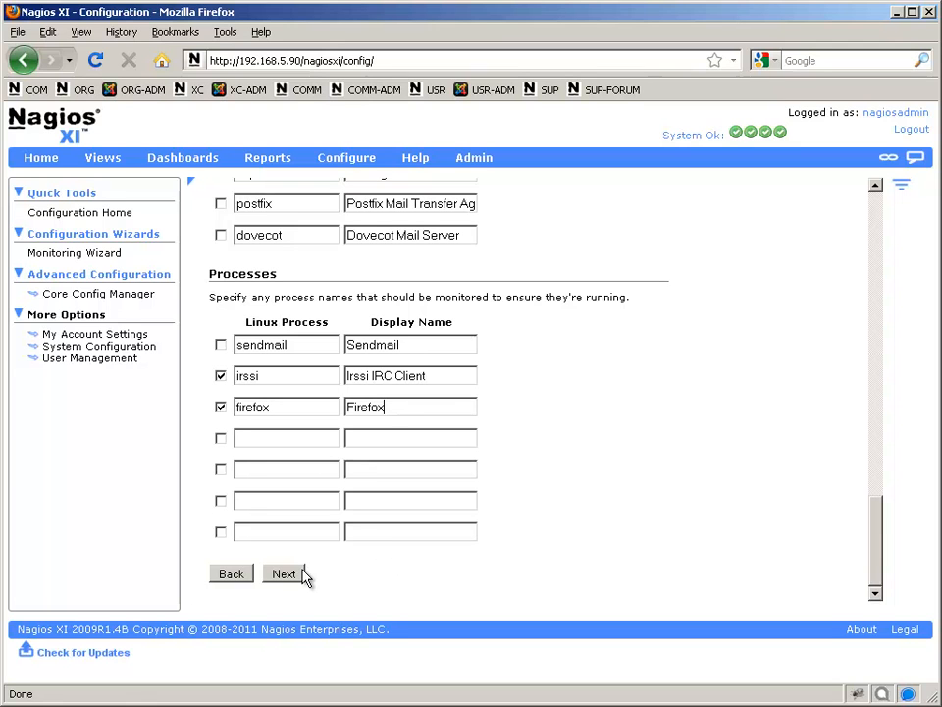
Step: Advance through Steps 4 and 5 and add the host to the Linux Servers group
left_click(283, 574)
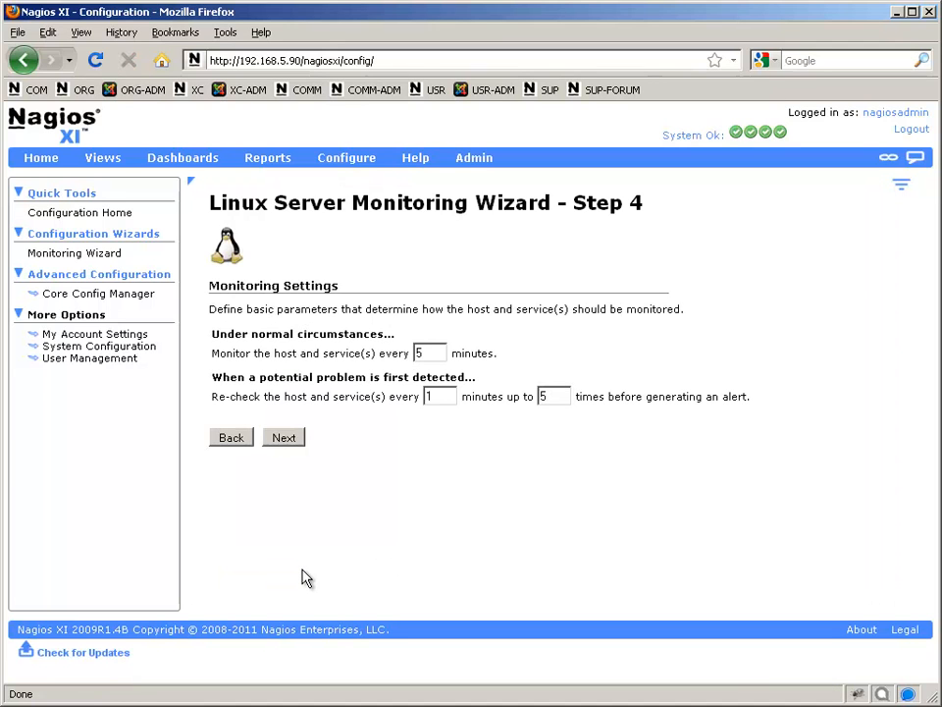
left_click(283, 437)
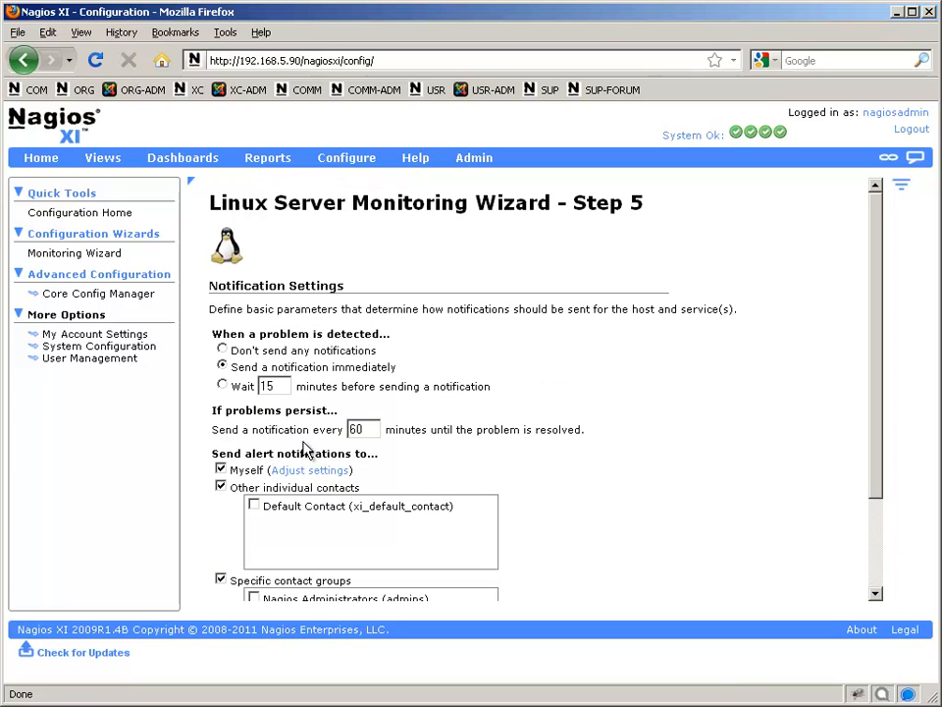
scroll("down", 3)
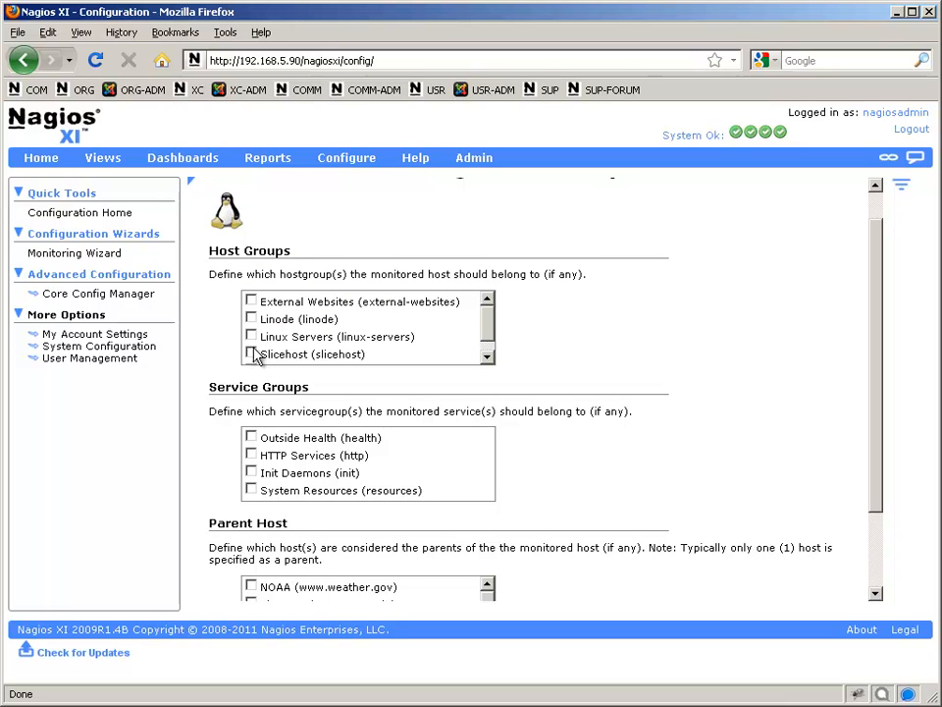
left_click(251, 336)
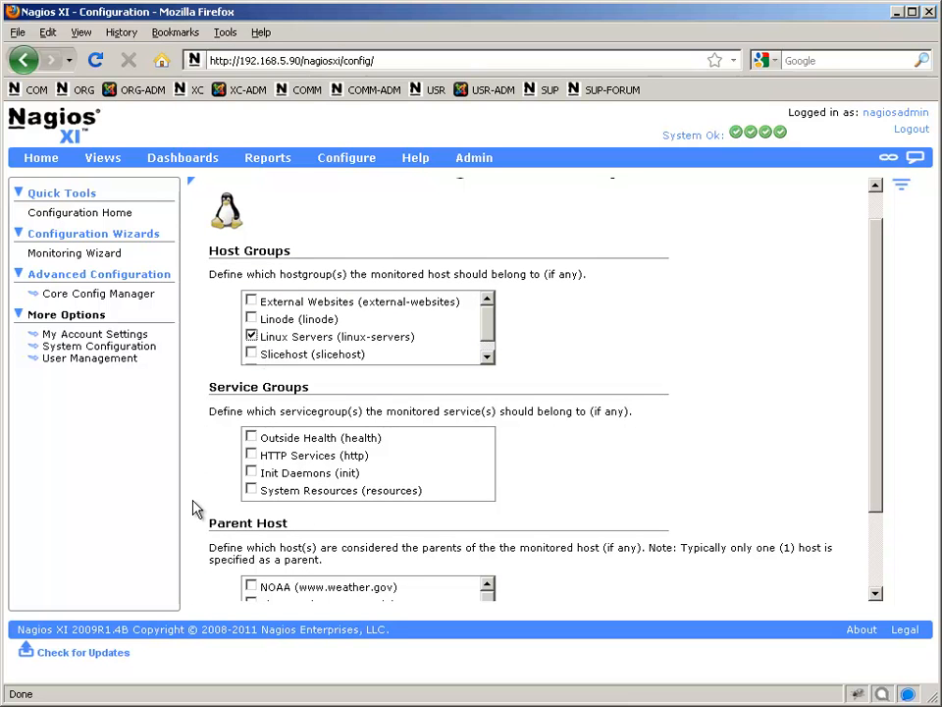
Step: Apply the configuration and view the 18 pending services for 192.168.5.52
scroll("down", 3)
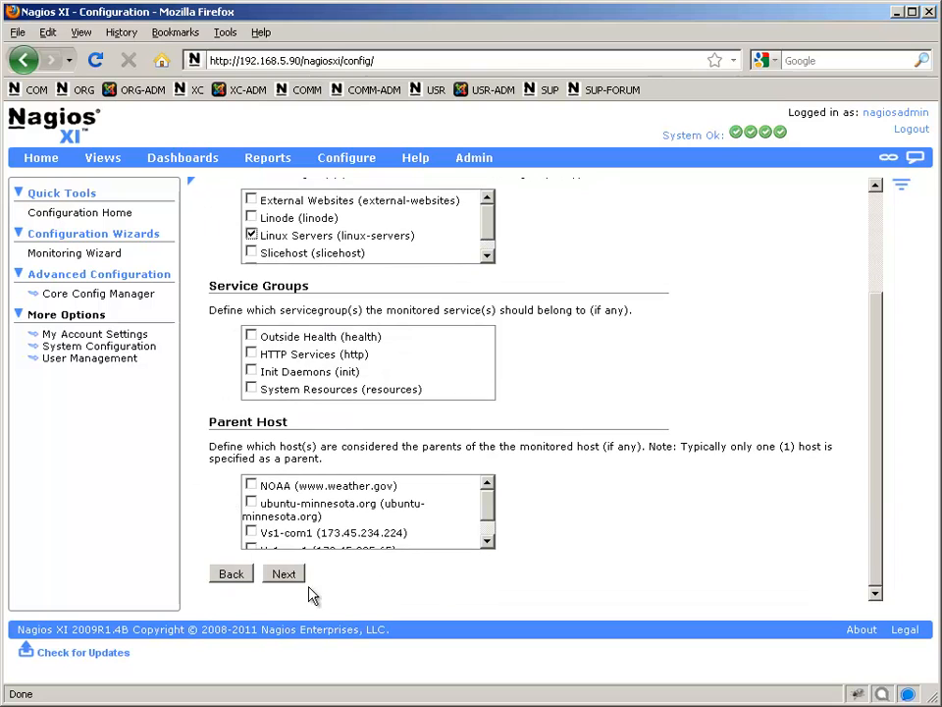
left_click(284, 573)
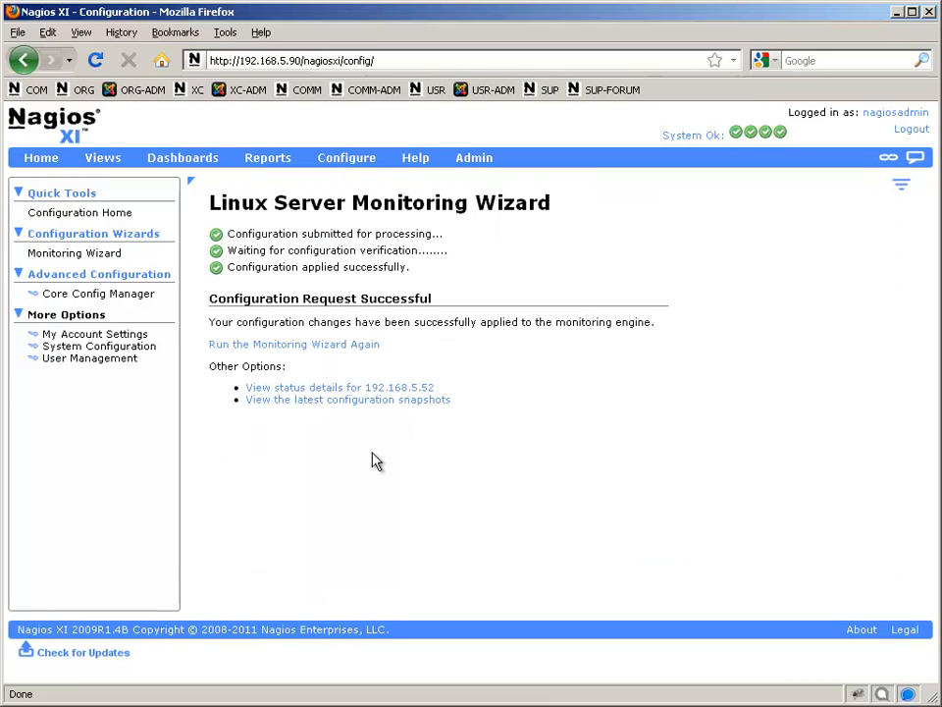
mouse_move(371, 393)
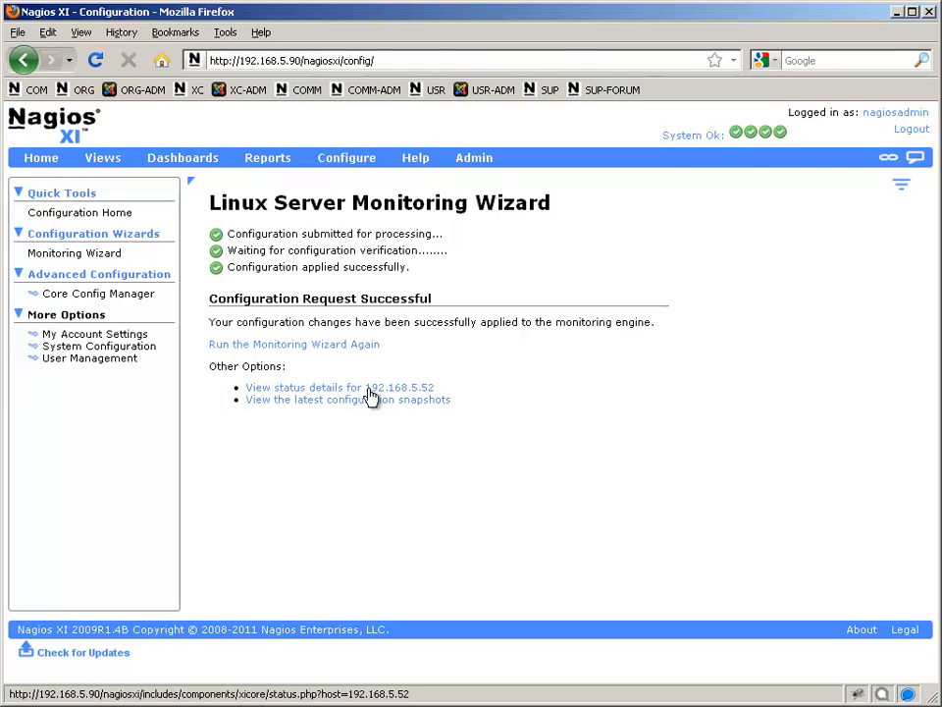
left_click(339, 386)
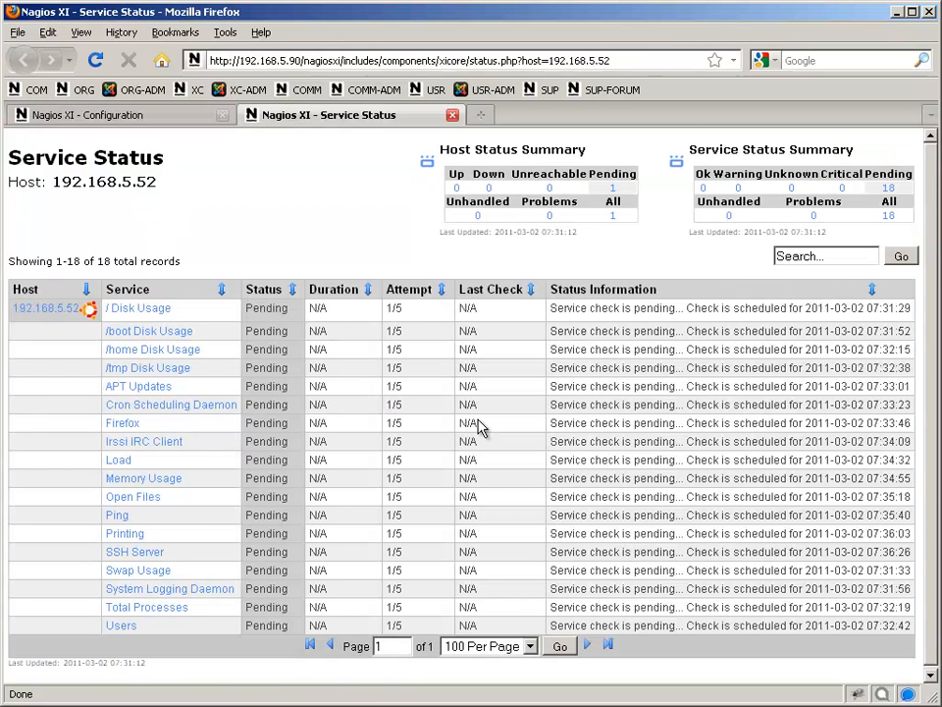
mouse_move(354, 188)
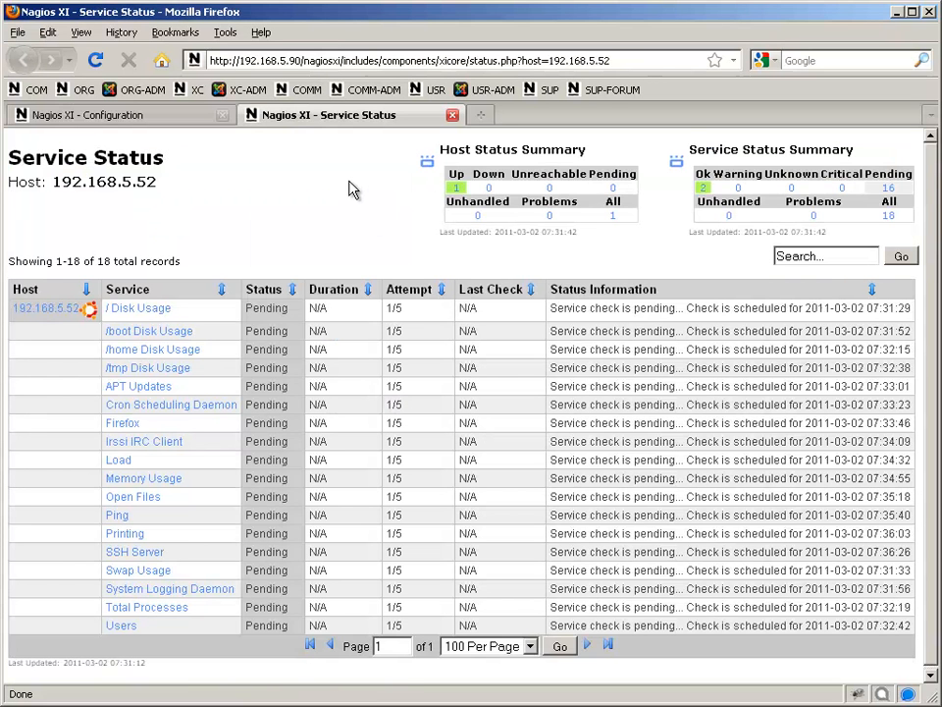